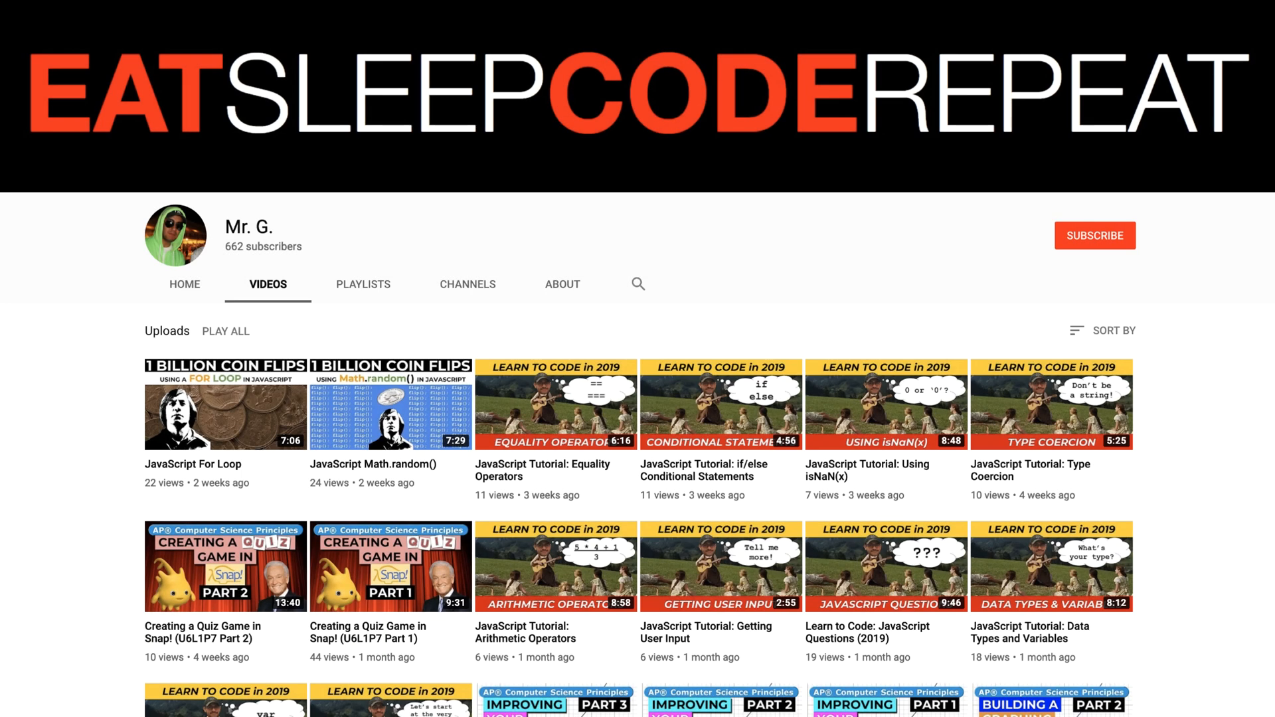
Step: Show the Cat sprite's costumes, listing its two existing costumes
scroll("down", 3)
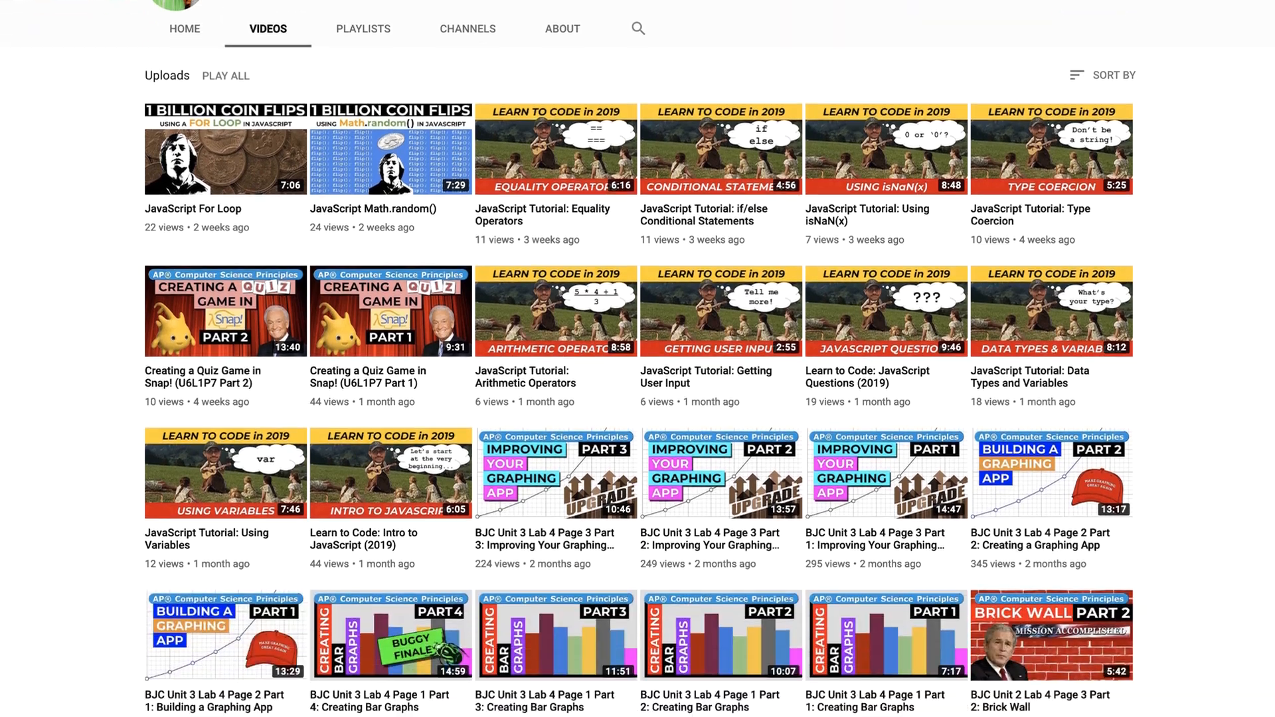
scroll("down", 3)
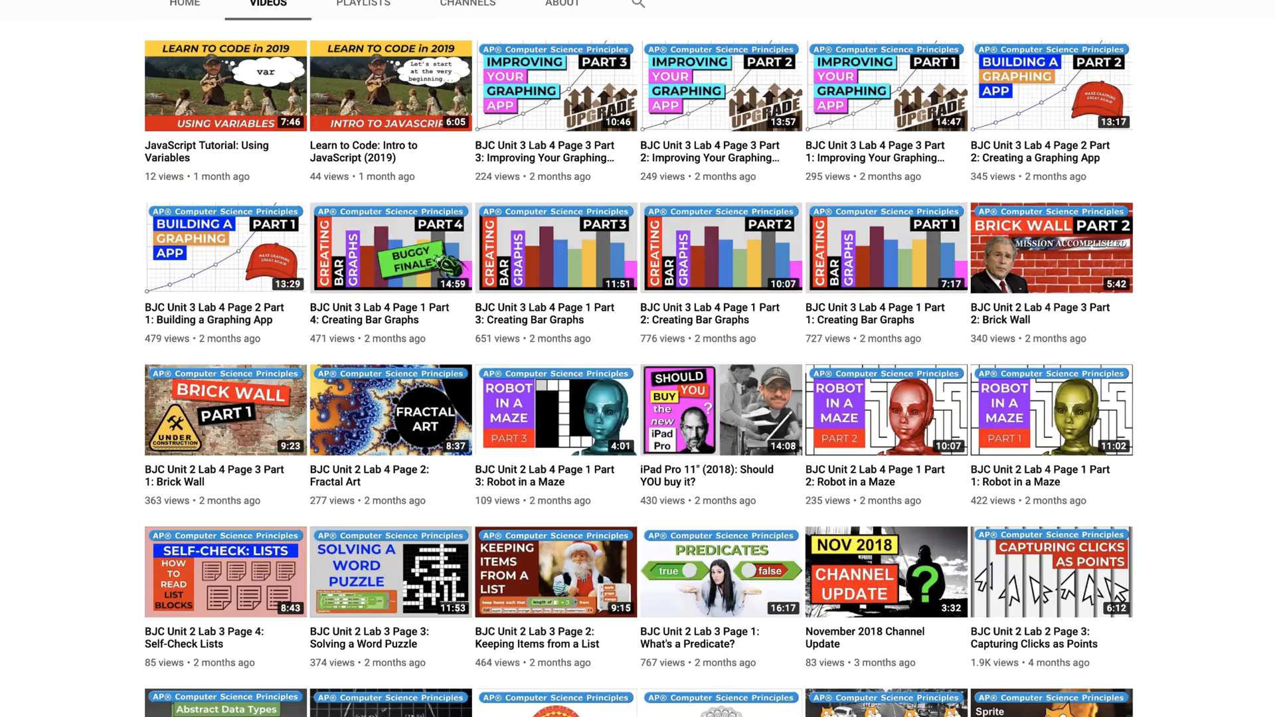
scroll("down", 3)
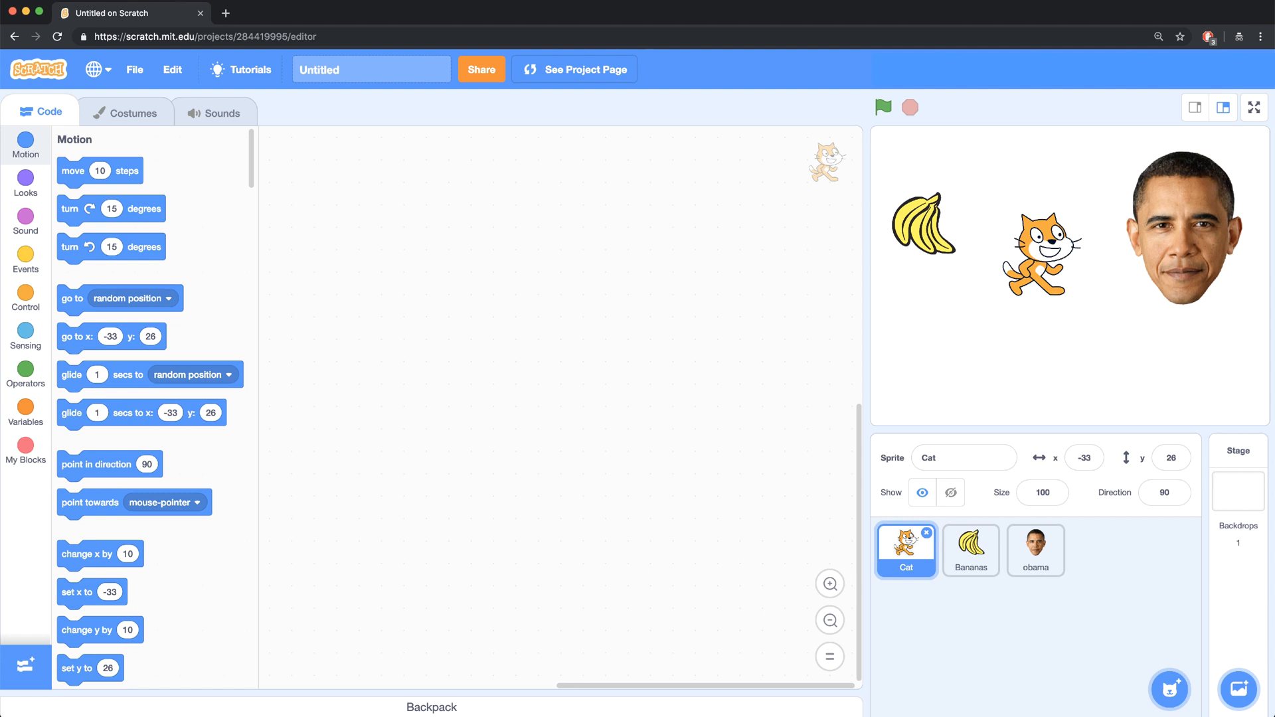
mouse_move(172, 223)
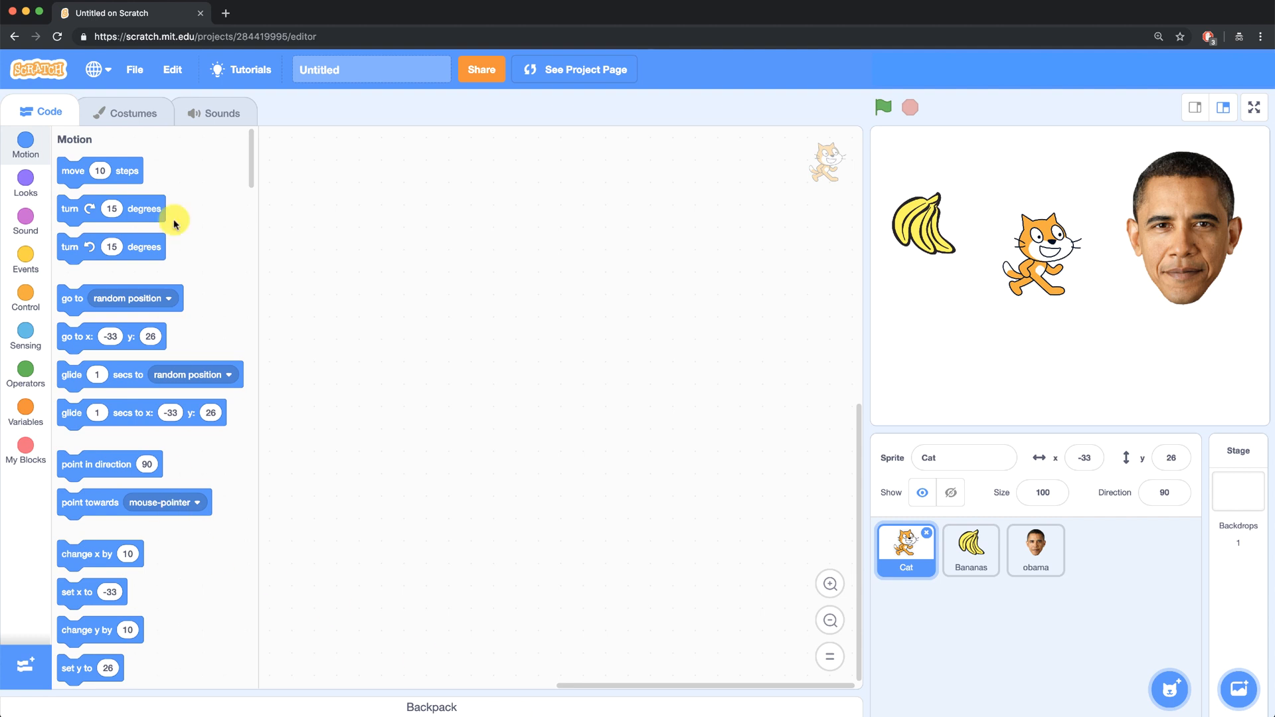
left_click(126, 112)
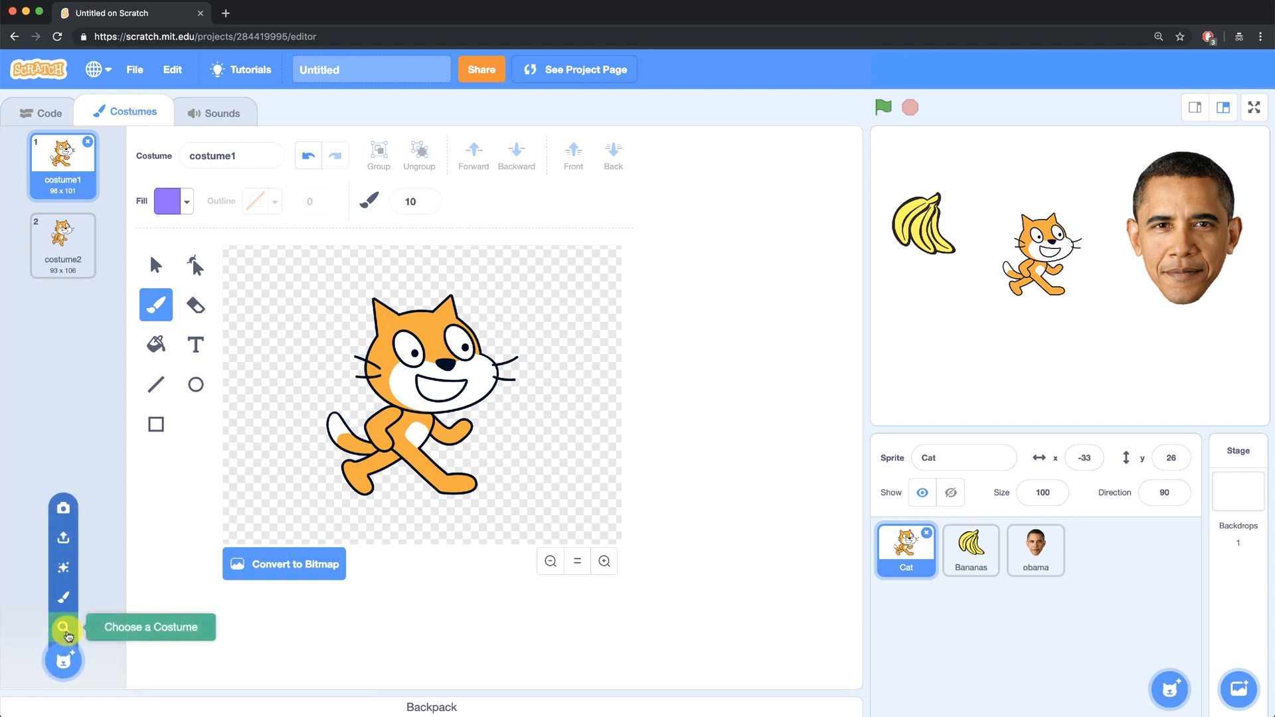
mouse_move(64, 599)
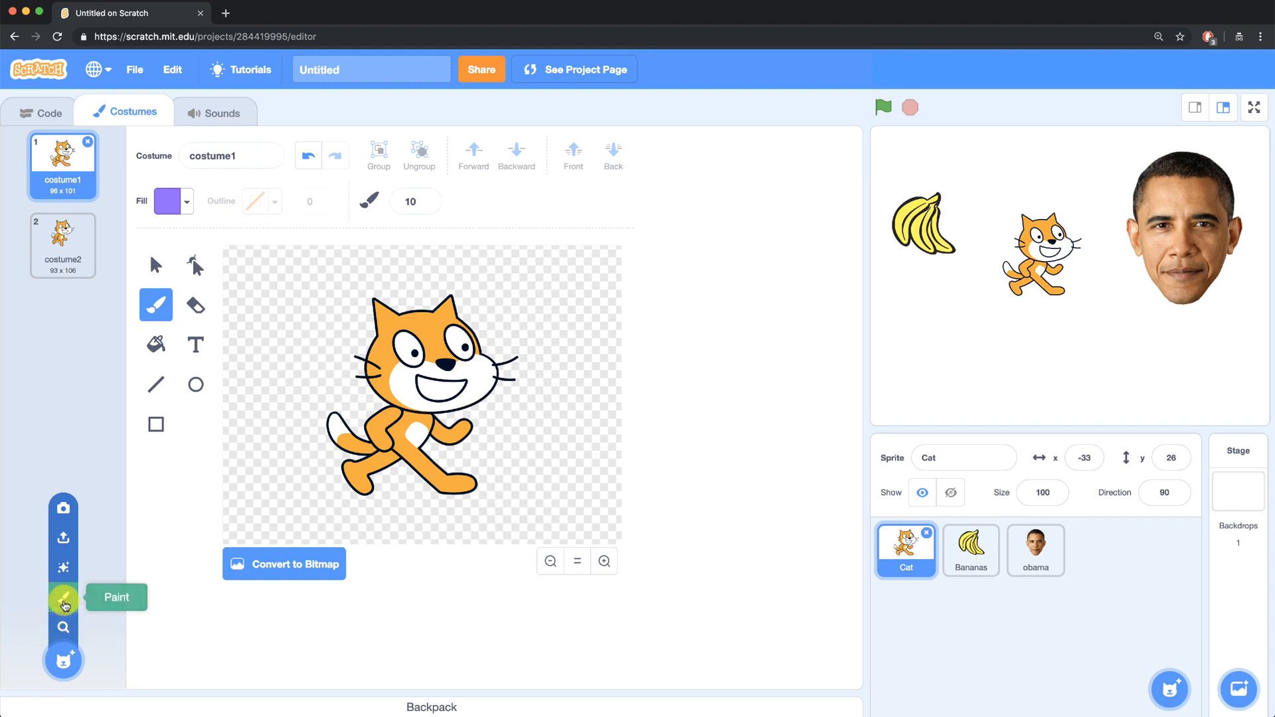
mouse_move(62, 567)
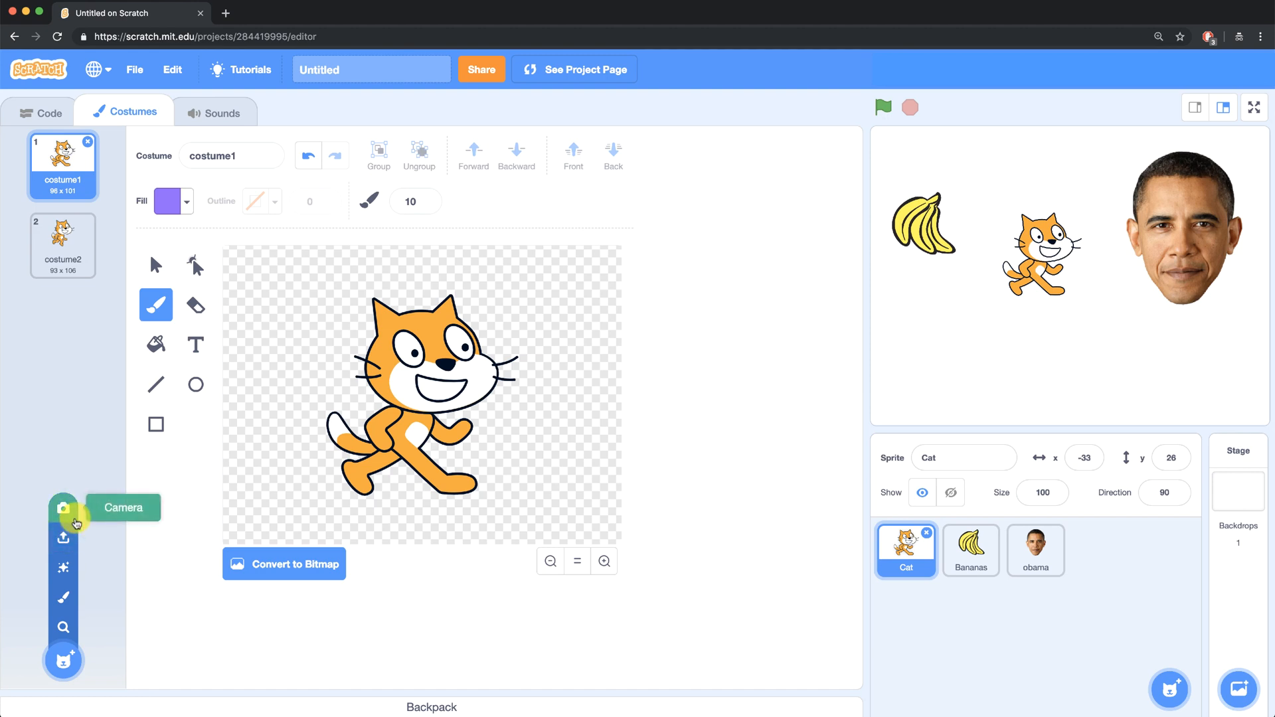
mouse_move(63, 597)
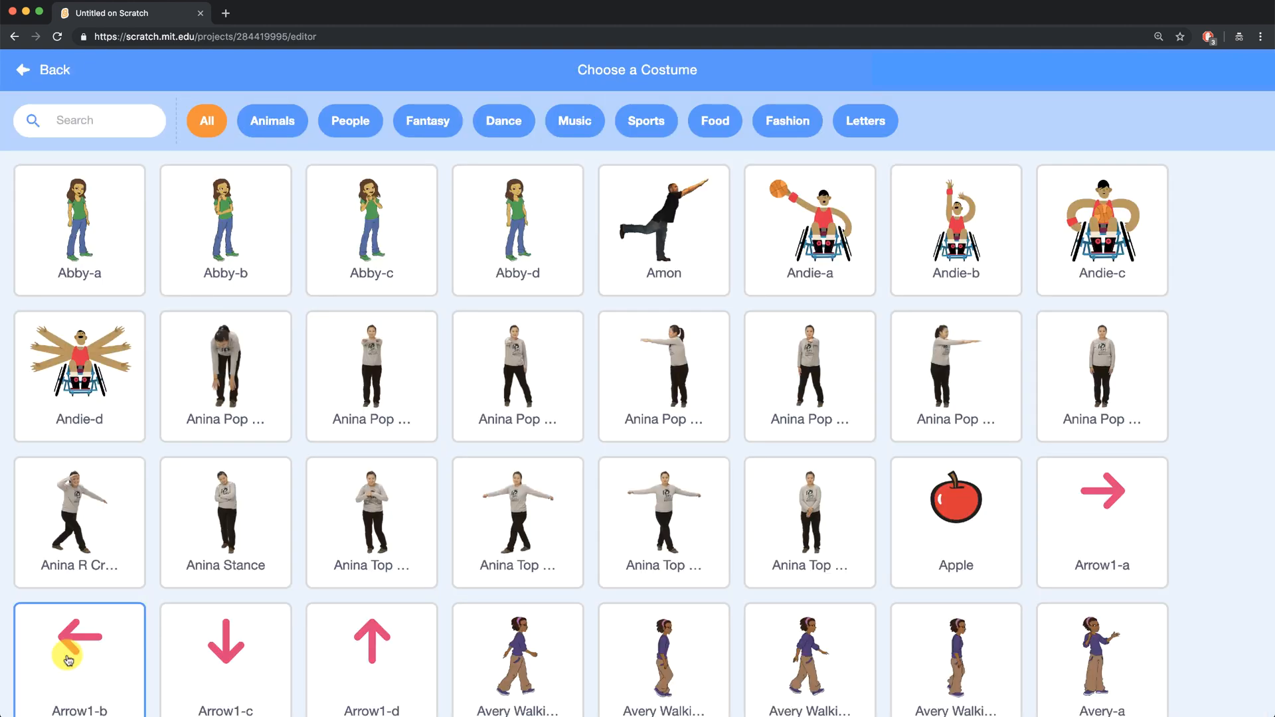
Step: Search the library for 'cat' and add Cat Flying-a as the cat's third costume
left_click(79, 230)
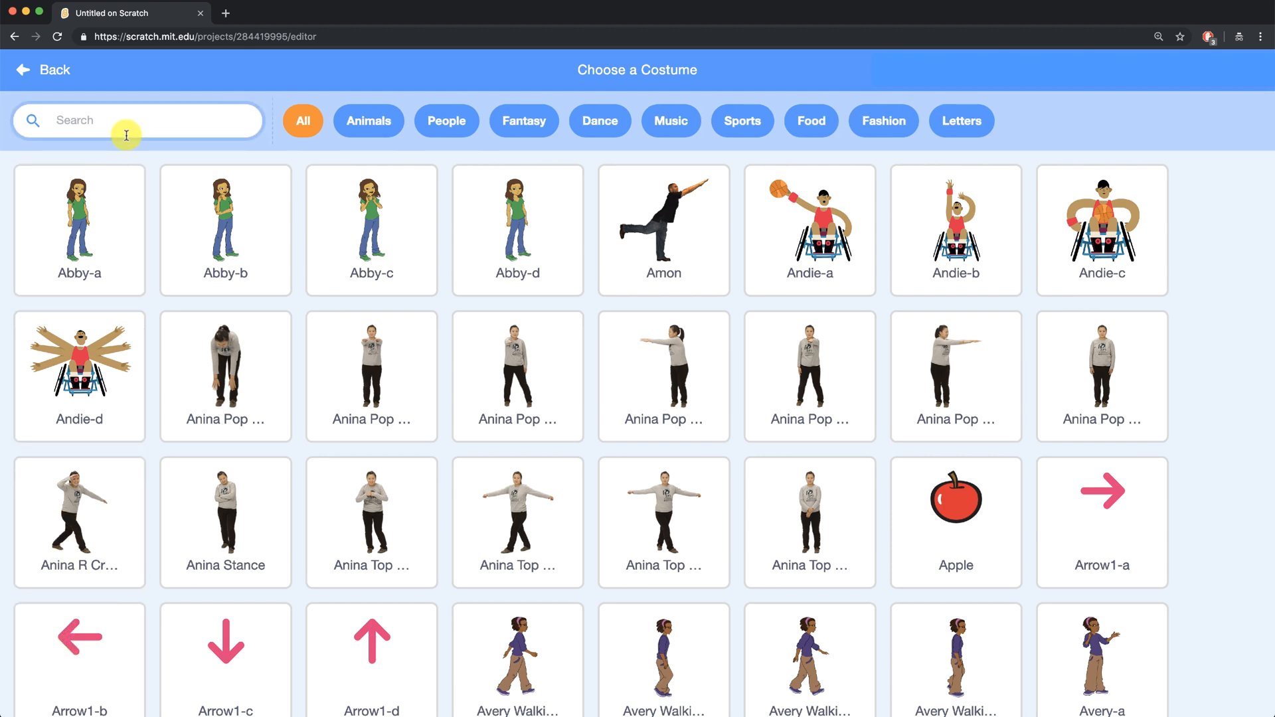
type("cat")
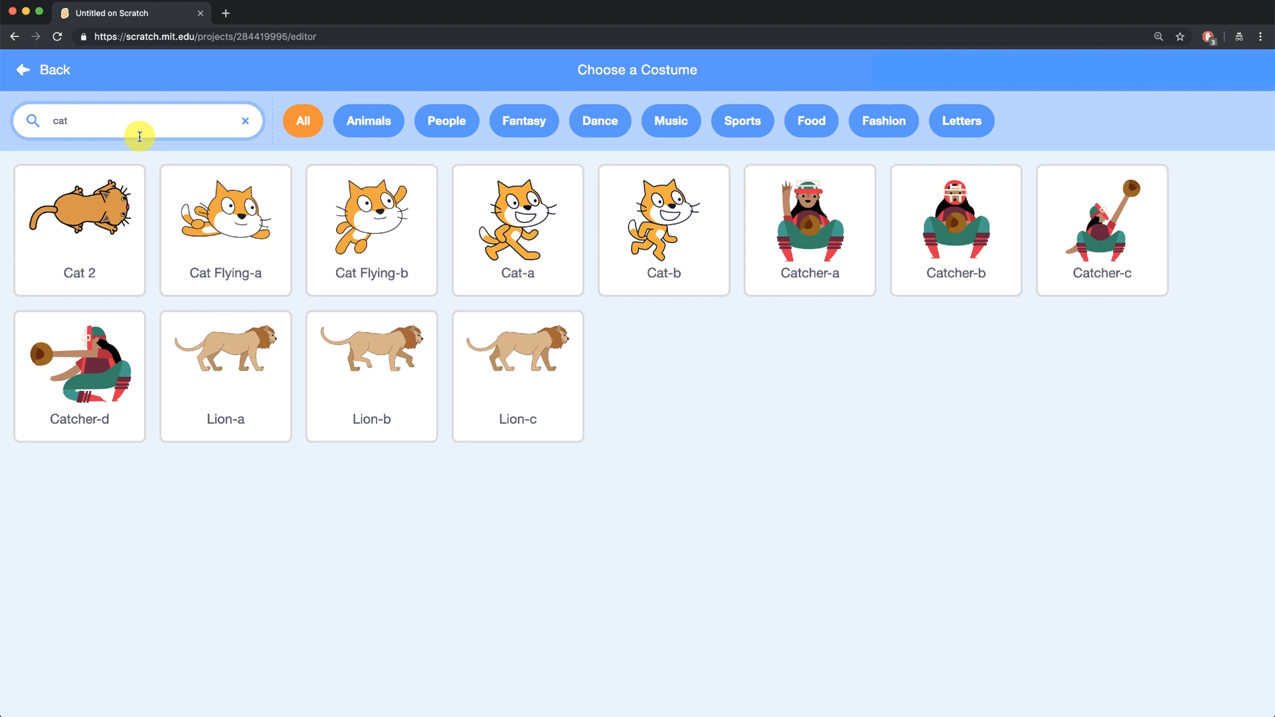
mouse_move(168, 169)
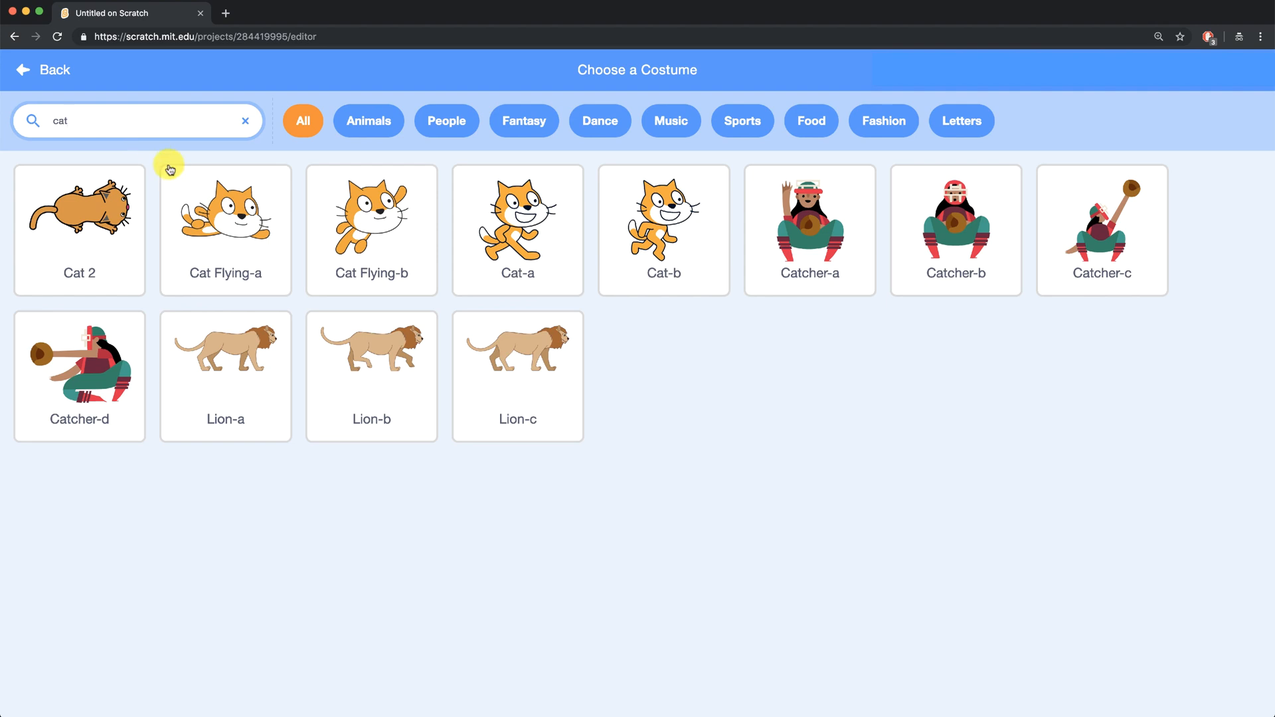
left_click(225, 217)
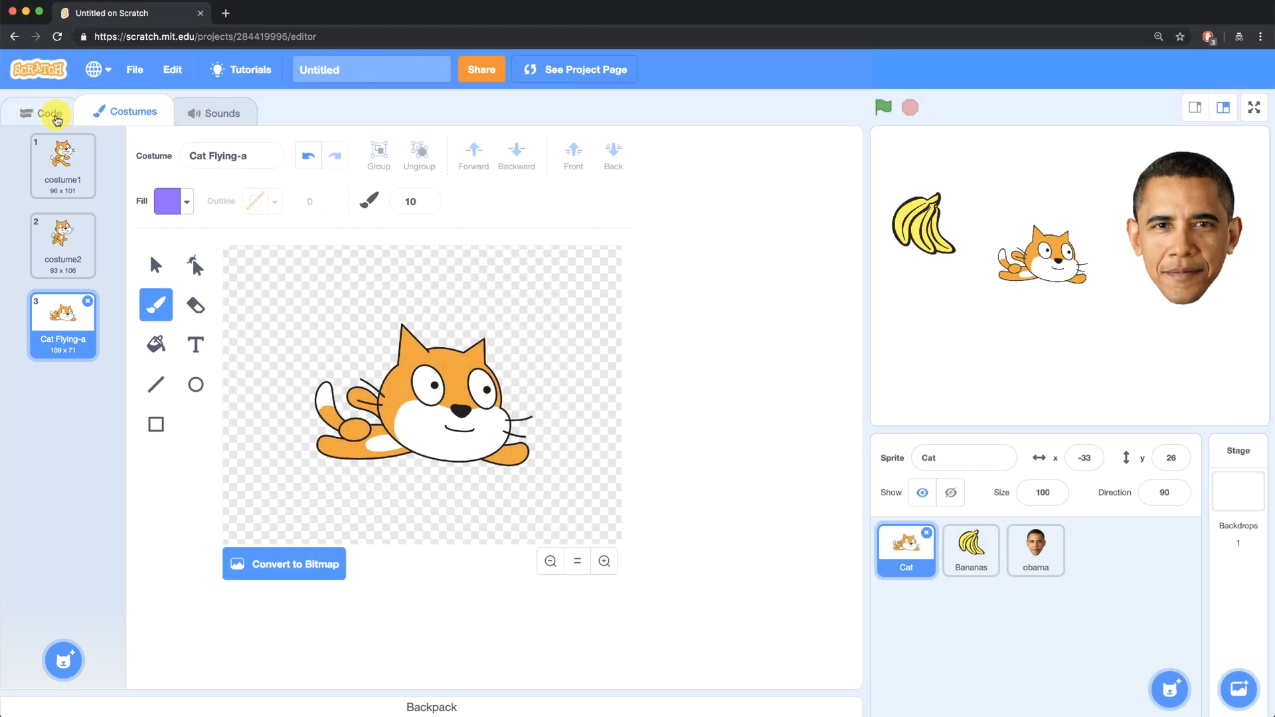
Step: Place 'switch costume to costume1' and 'next costume' blocks in the cat's script area
left_click(51, 111)
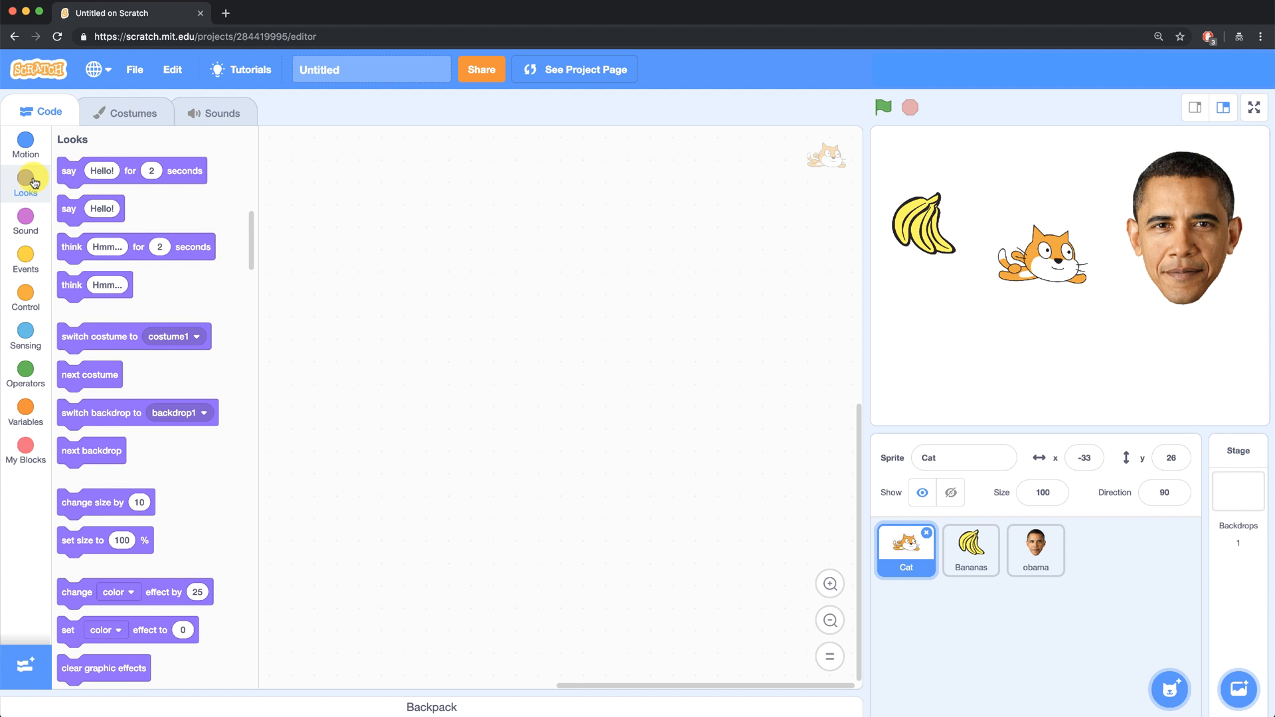
left_click_drag(99, 336, 358, 145)
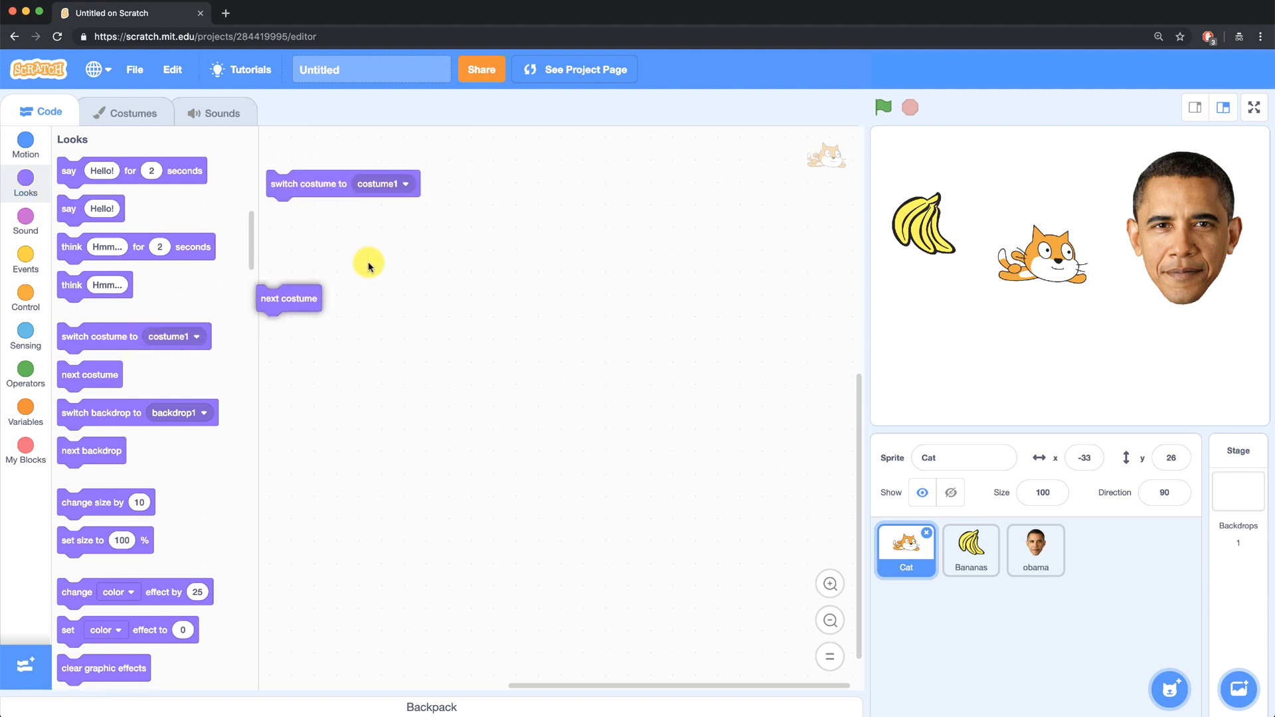
left_click_drag(289, 299, 490, 180)
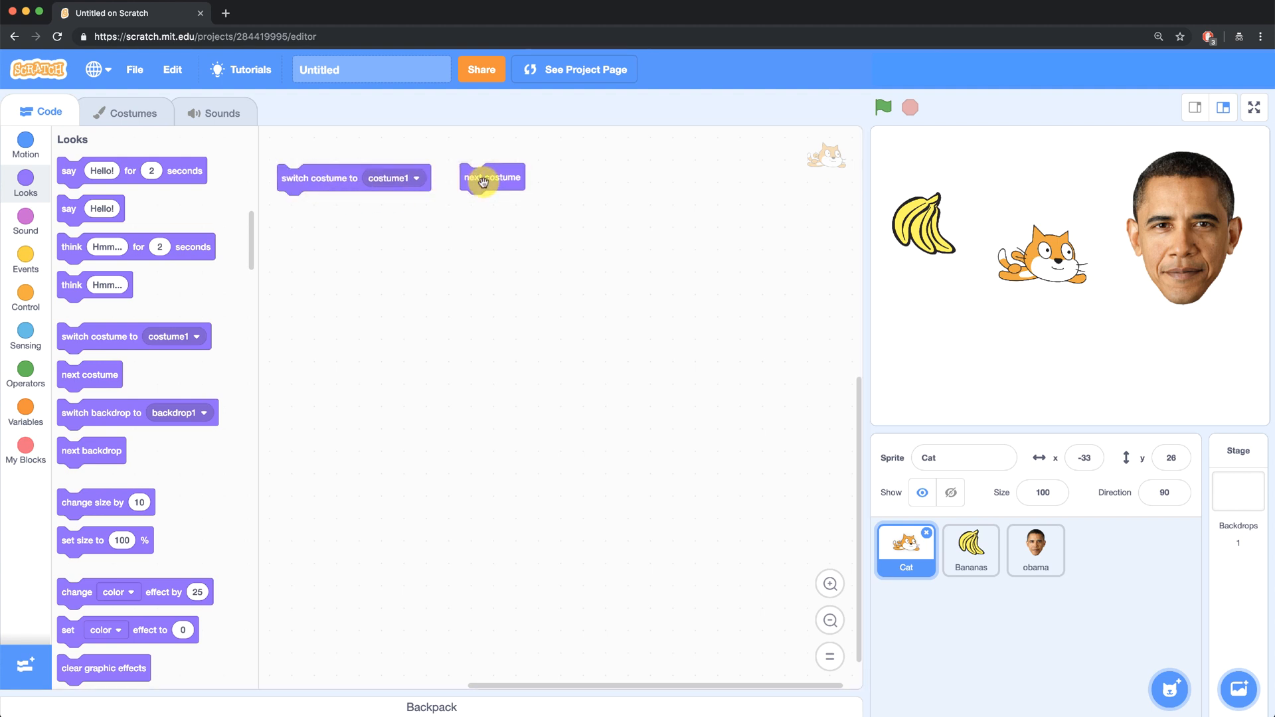
mouse_move(295, 278)
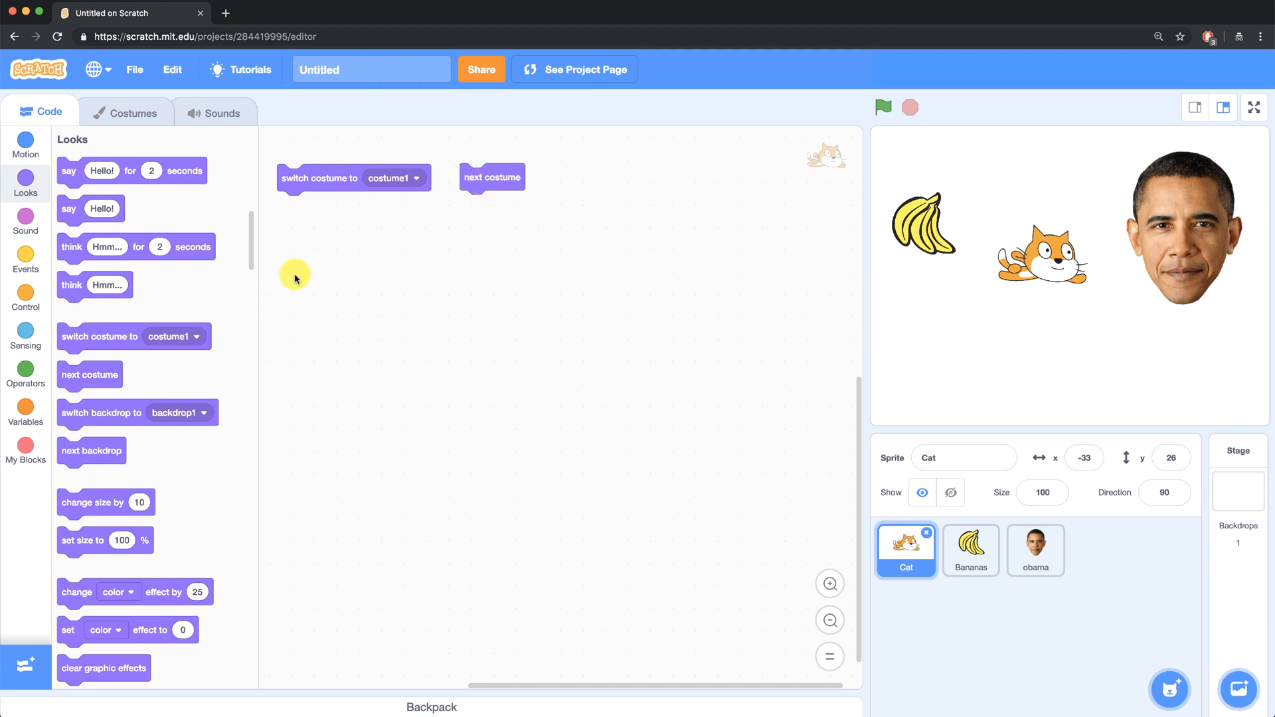
Step: Read the cat's costume number then name with the reporter, then return it to costume1
scroll("down", 3)
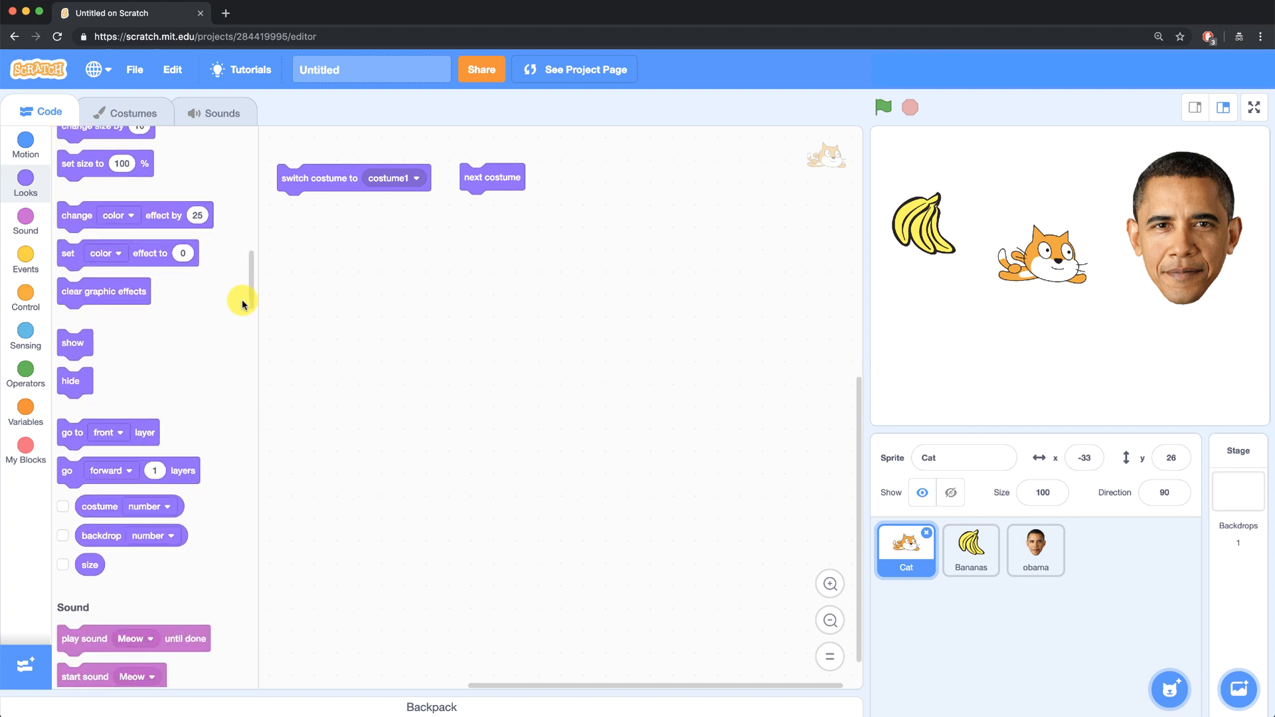
left_click_drag(128, 506, 377, 384)
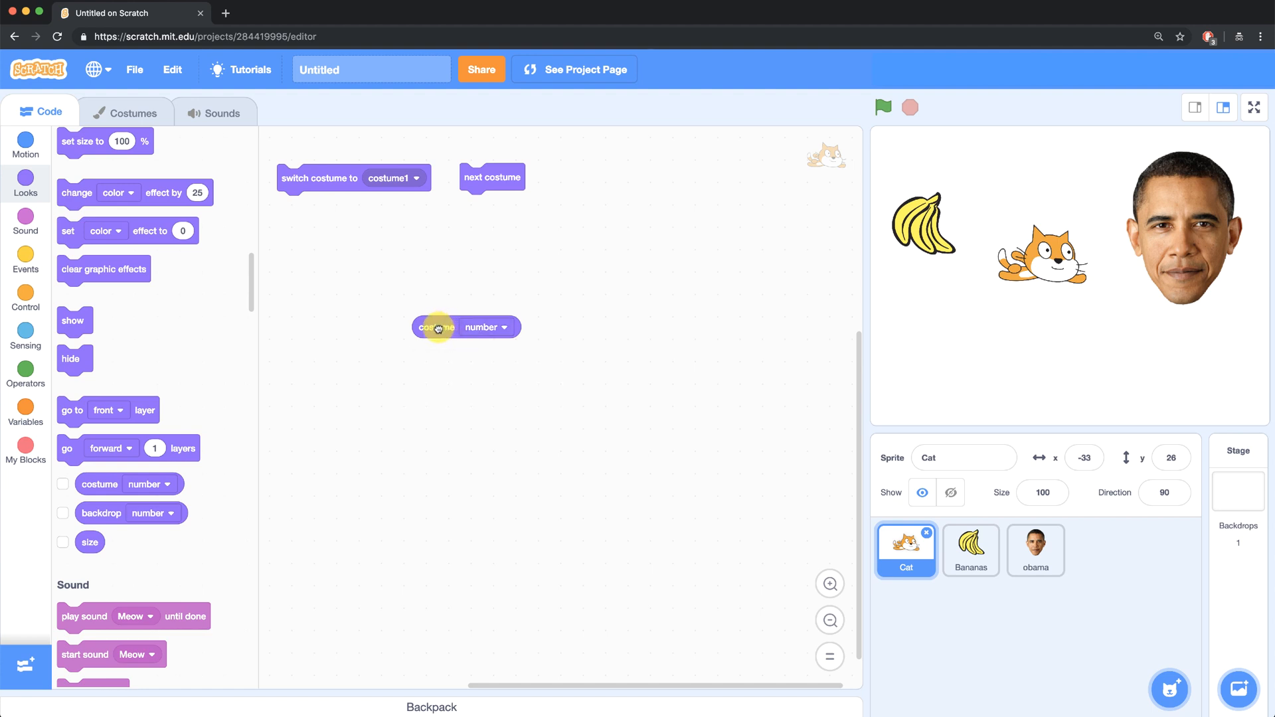
left_click(426, 326)
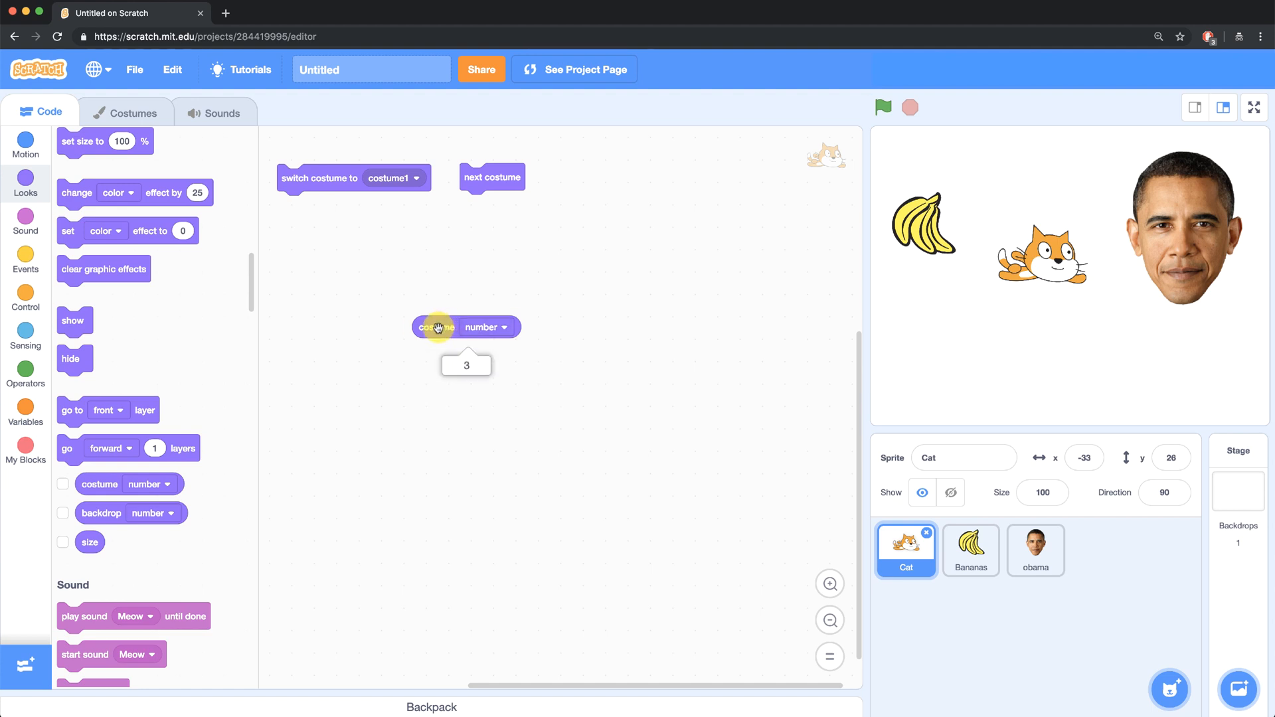
left_click(486, 327)
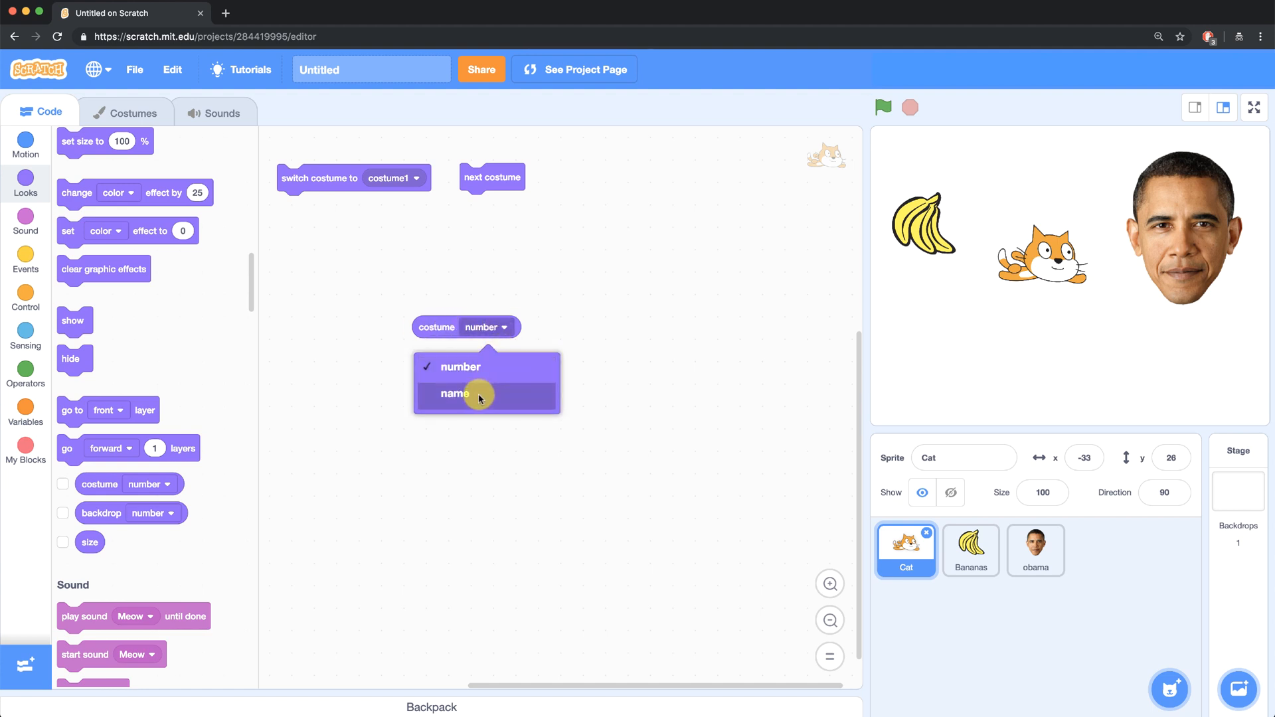
left_click(455, 393)
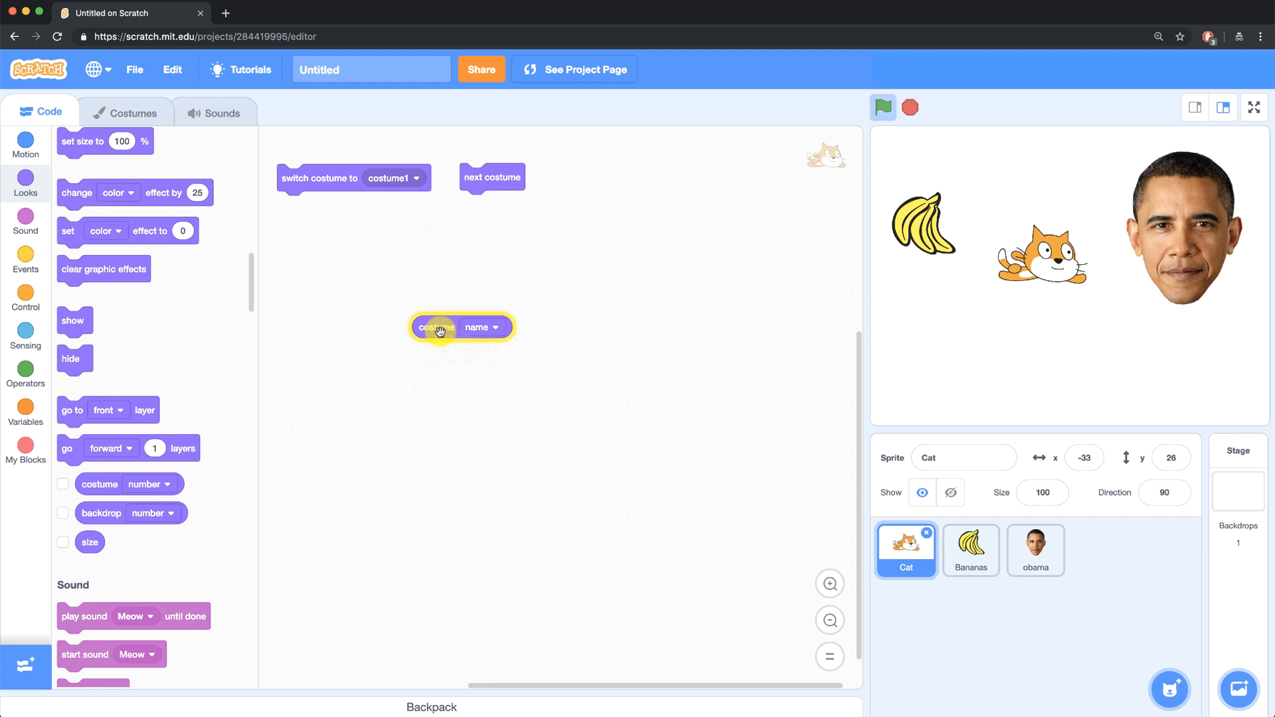
mouse_move(486, 335)
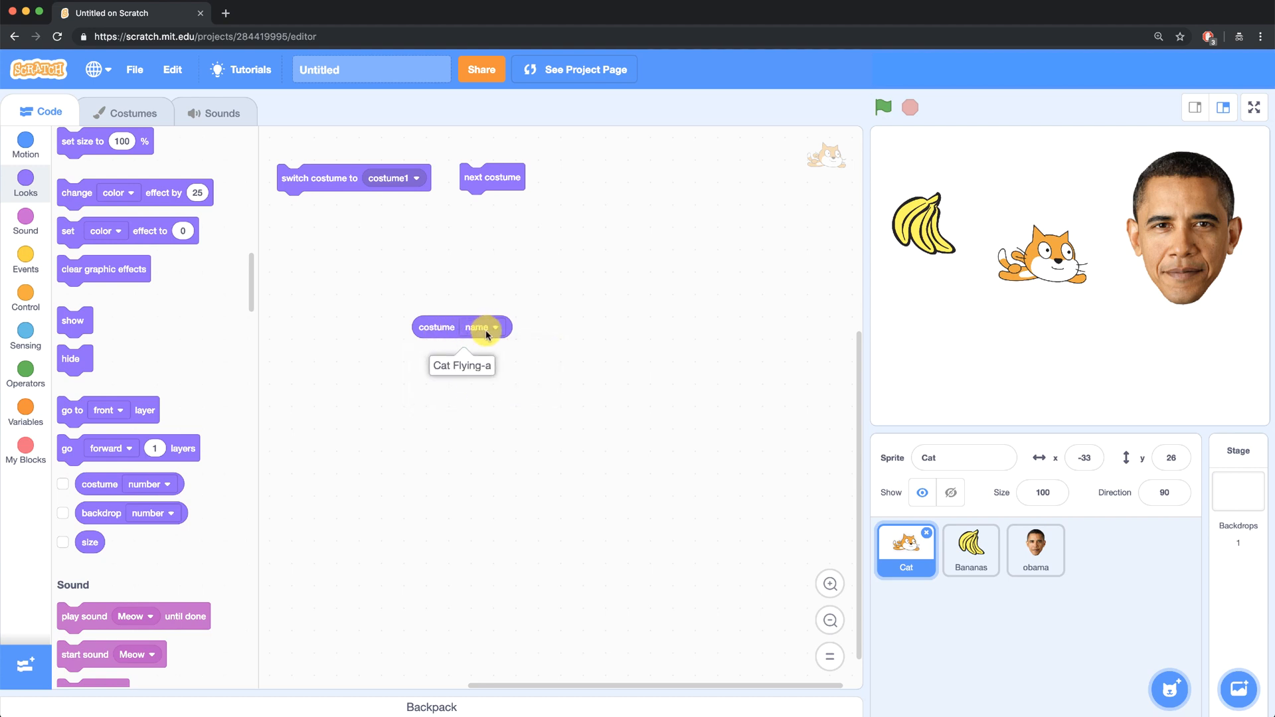
mouse_move(332, 383)
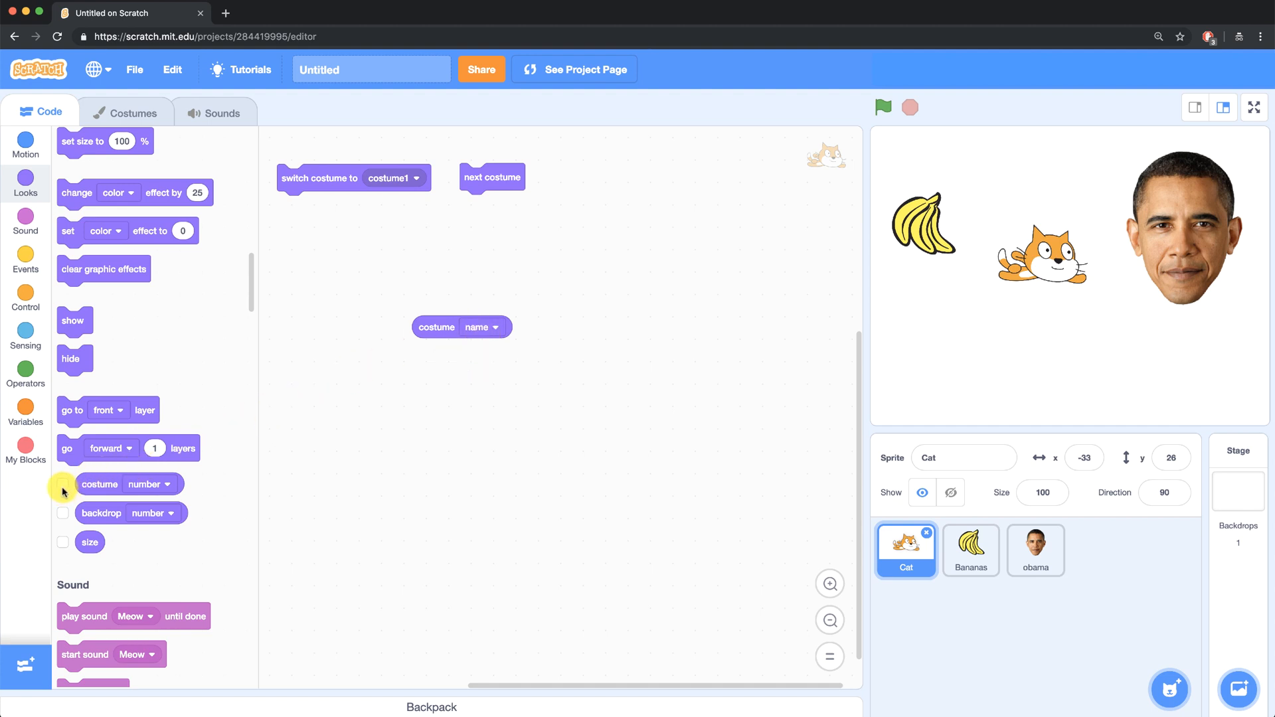
left_click(62, 483)
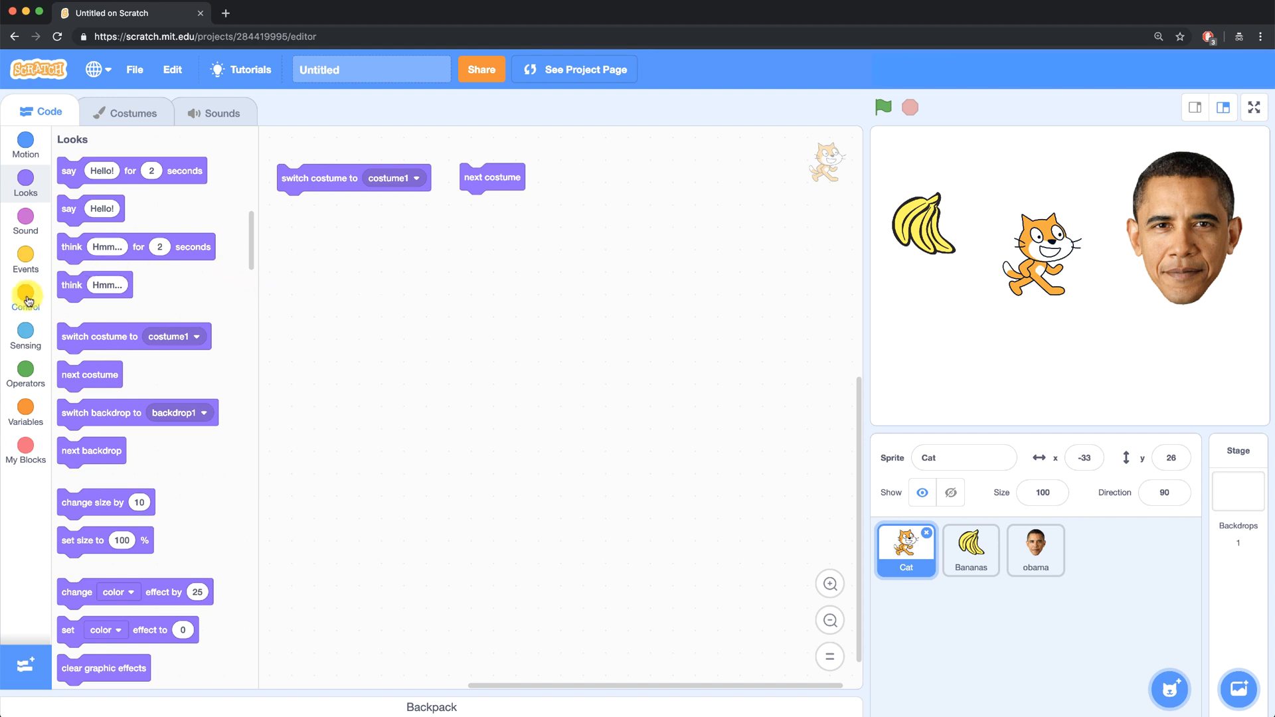
Step: Attach 'next costume' under a 'when this sprite clicked' hat and test it by clicking the cat
left_click(25, 259)
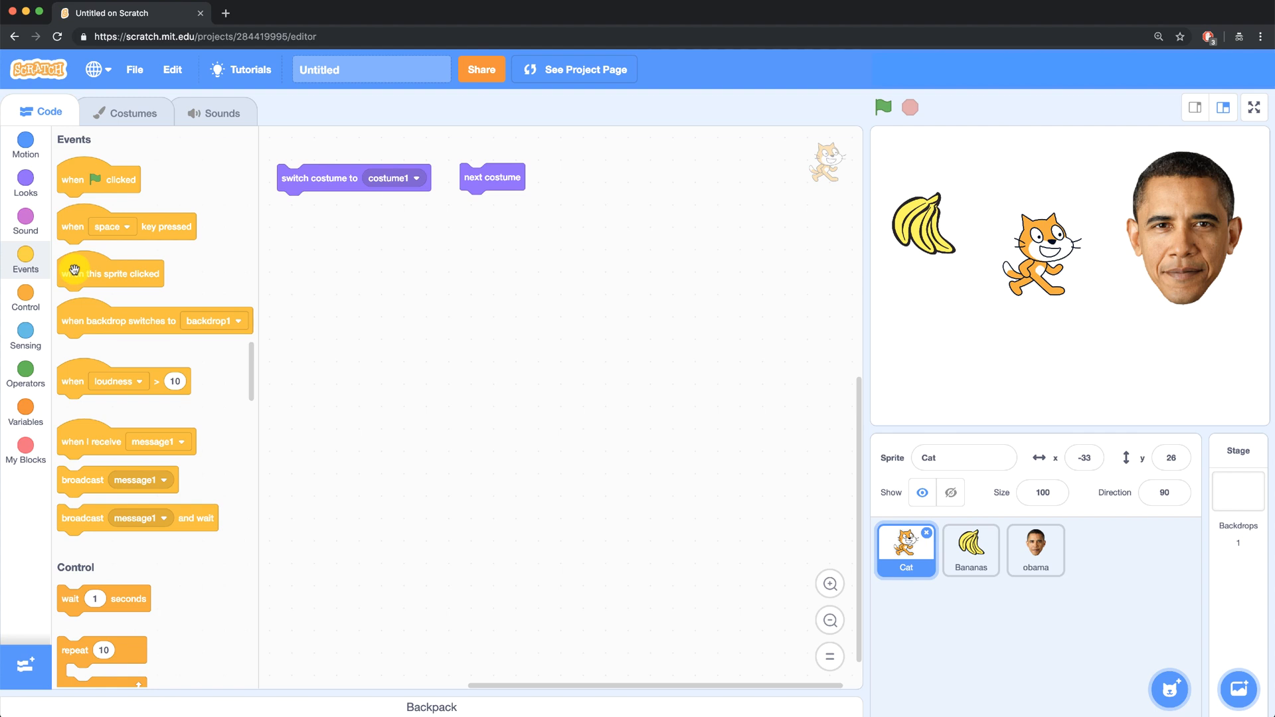
left_click_drag(110, 272, 425, 269)
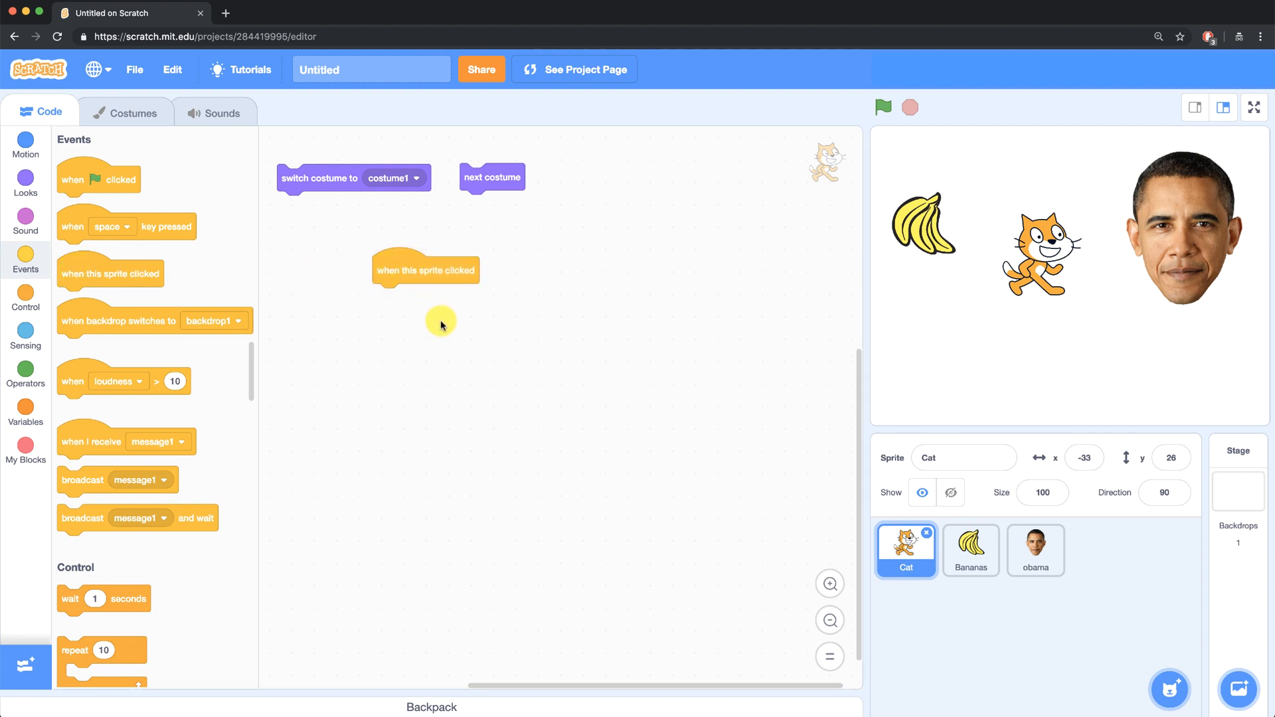
left_click_drag(492, 177, 519, 179)
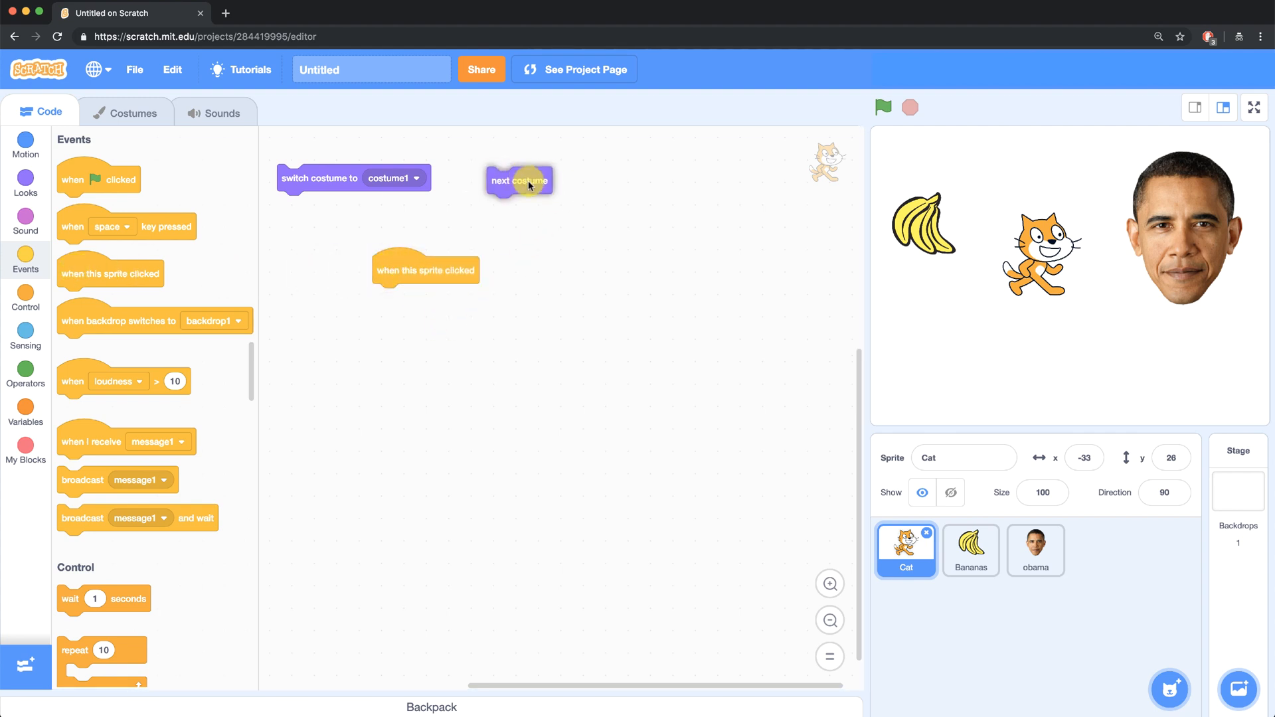
left_click_drag(519, 179, 404, 296)
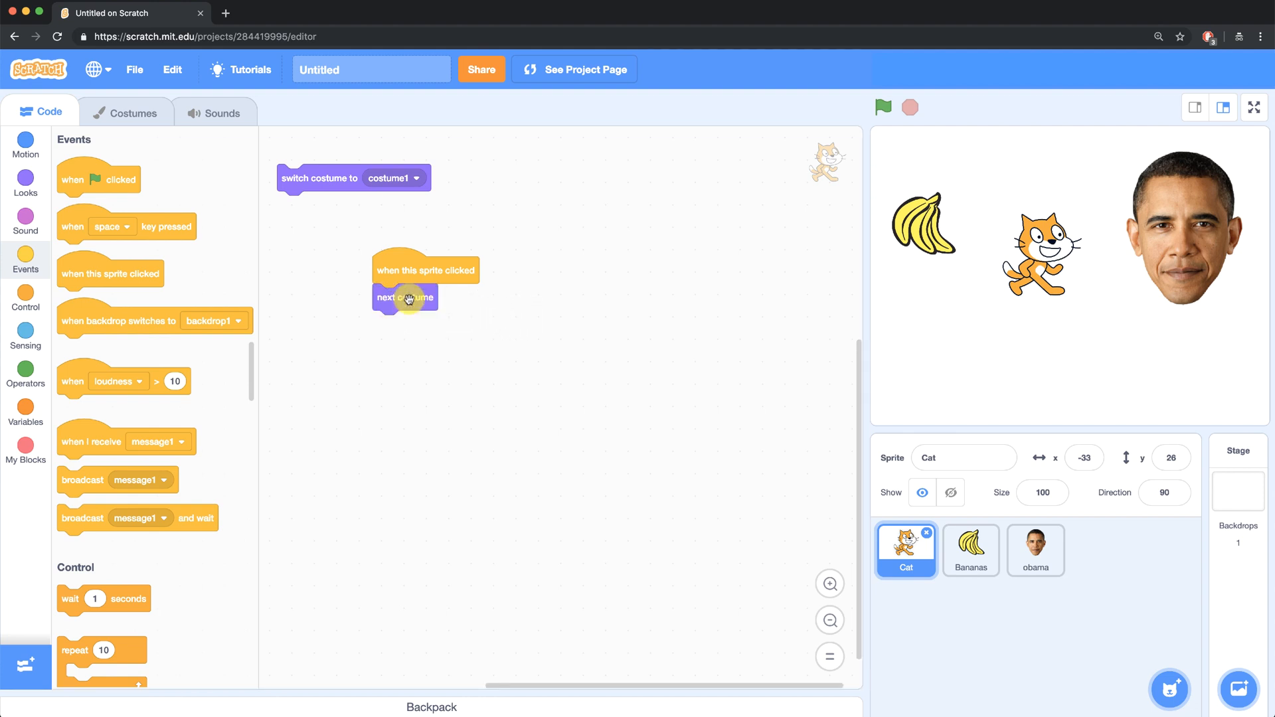
left_click(405, 297)
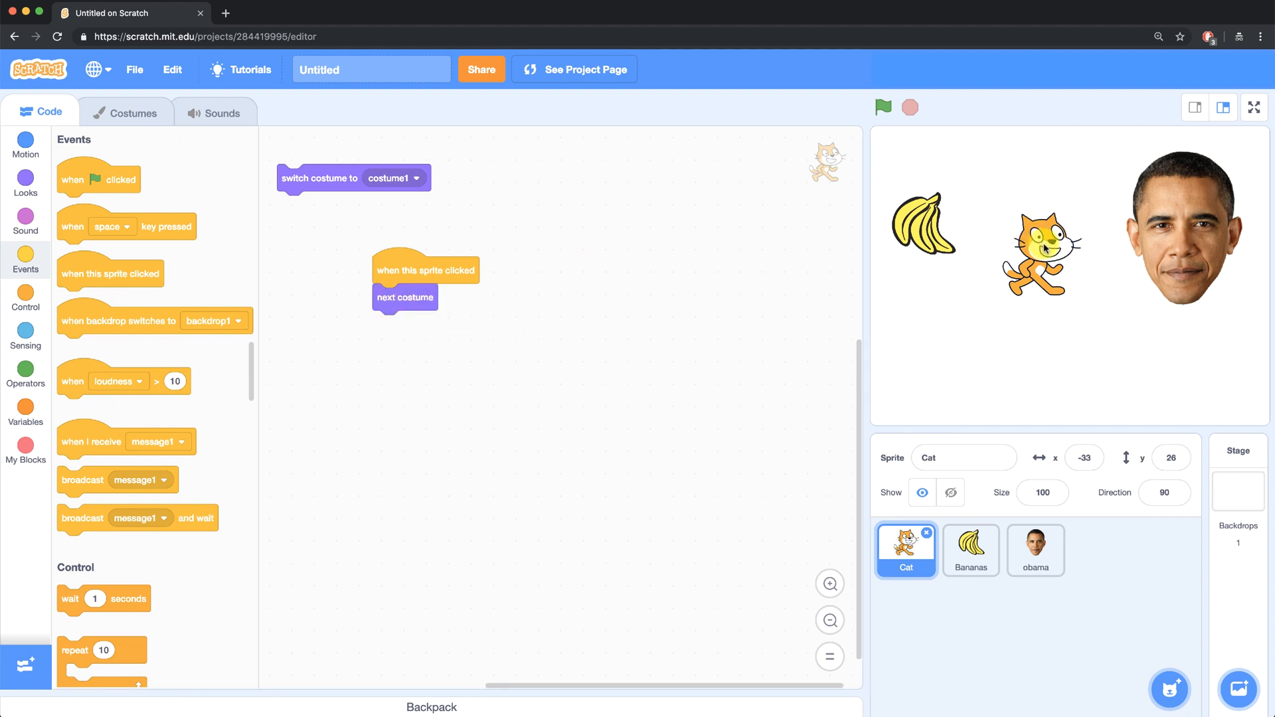
left_click(1041, 252)
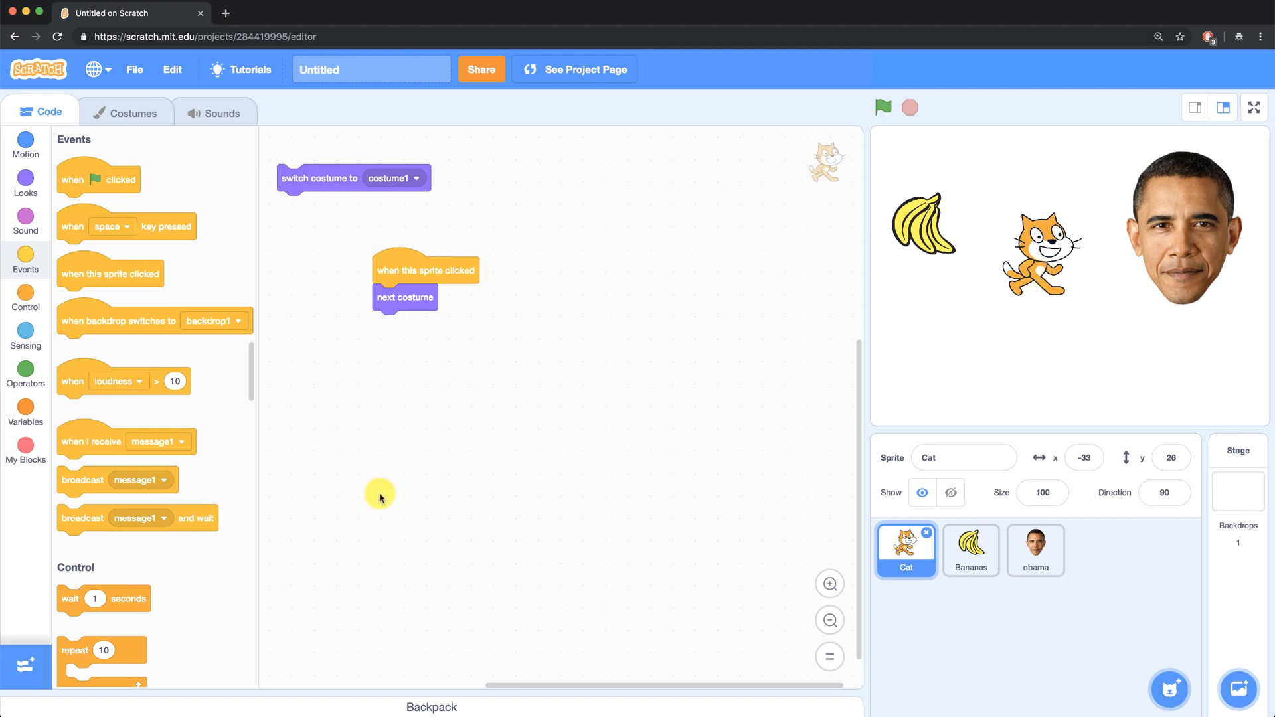
mouse_move(161, 309)
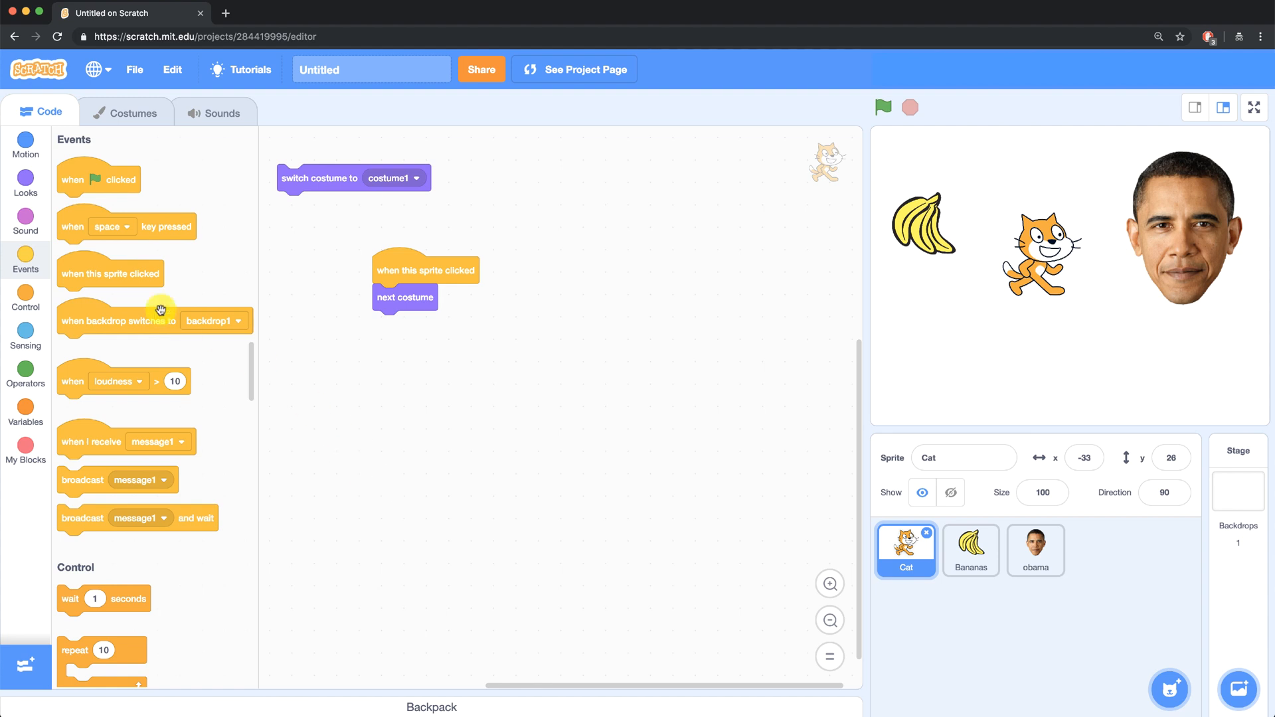
Step: Wrap 'next costume' with a 0.5-second wait in a repeat-10 loop and preview the animation
left_click(26, 301)
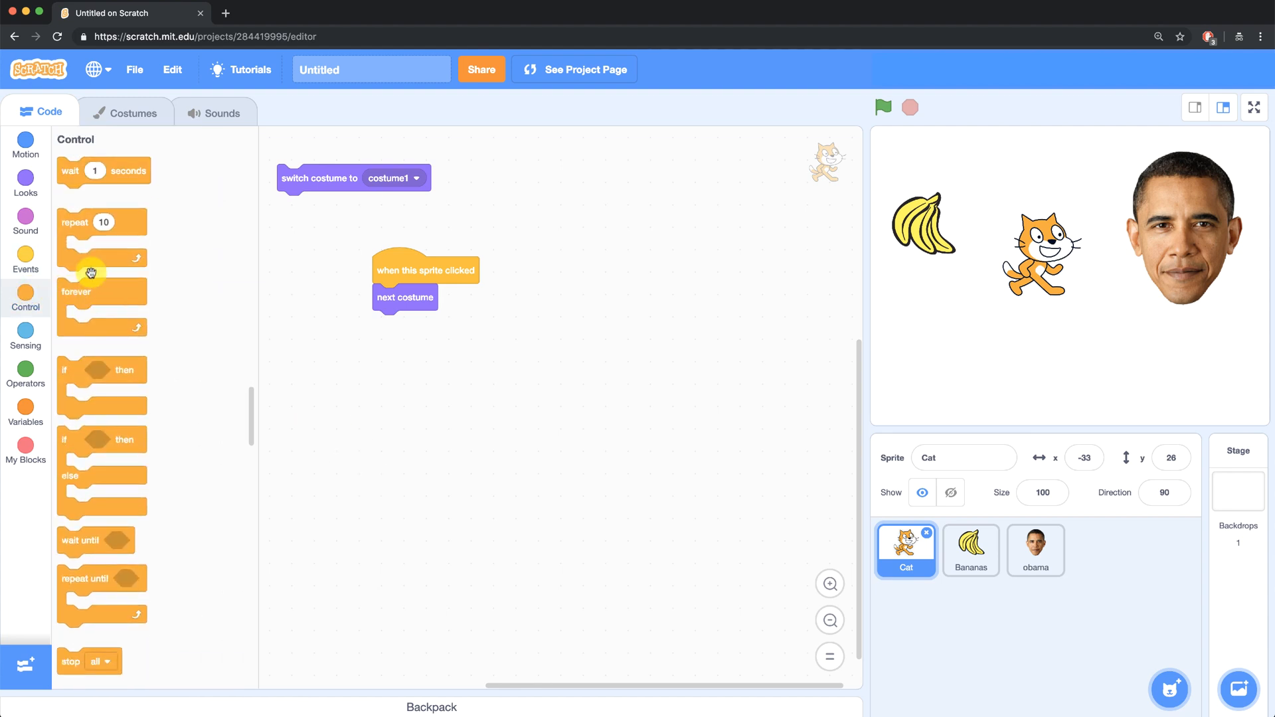
left_click_drag(103, 221, 587, 266)
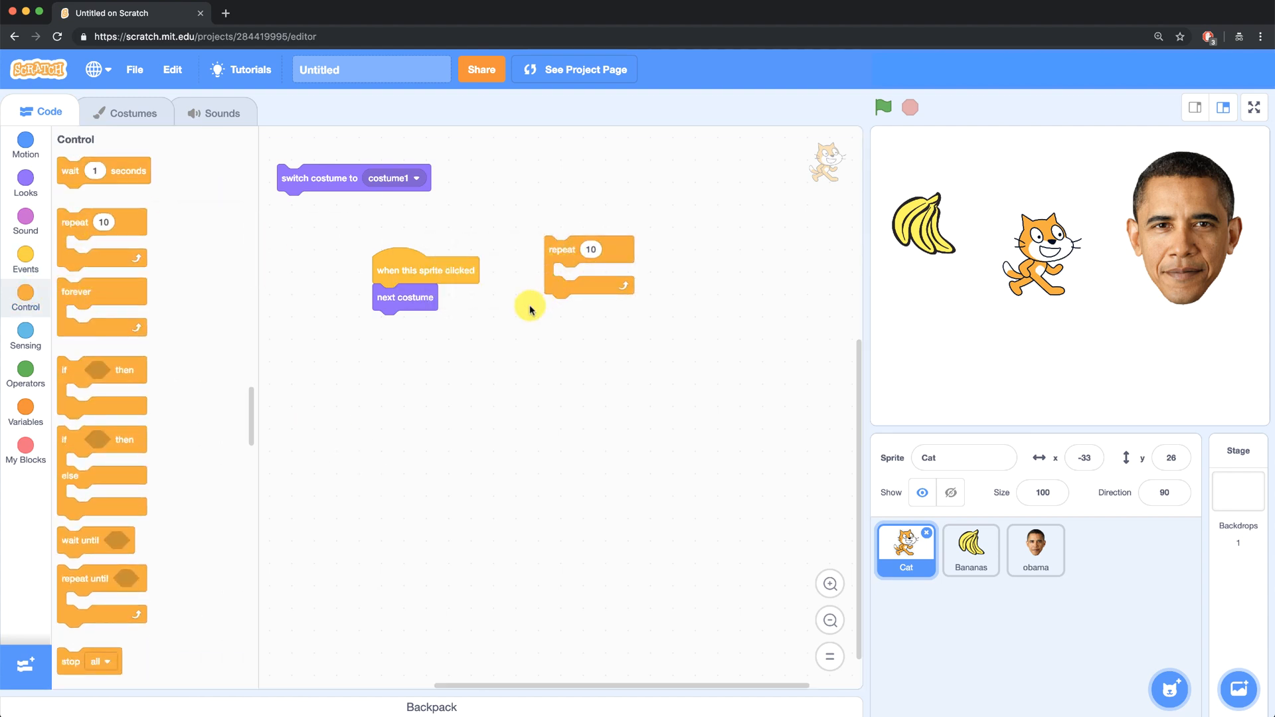
left_click_drag(405, 296, 586, 276)
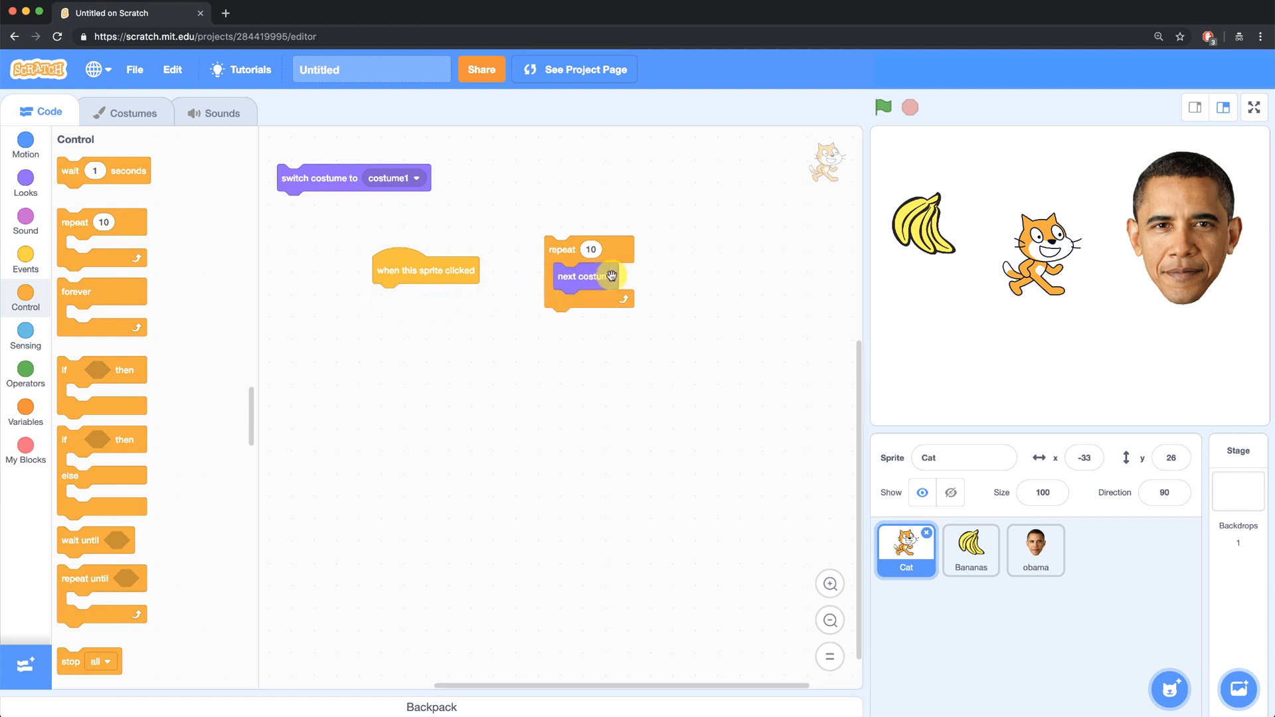
mouse_move(580, 257)
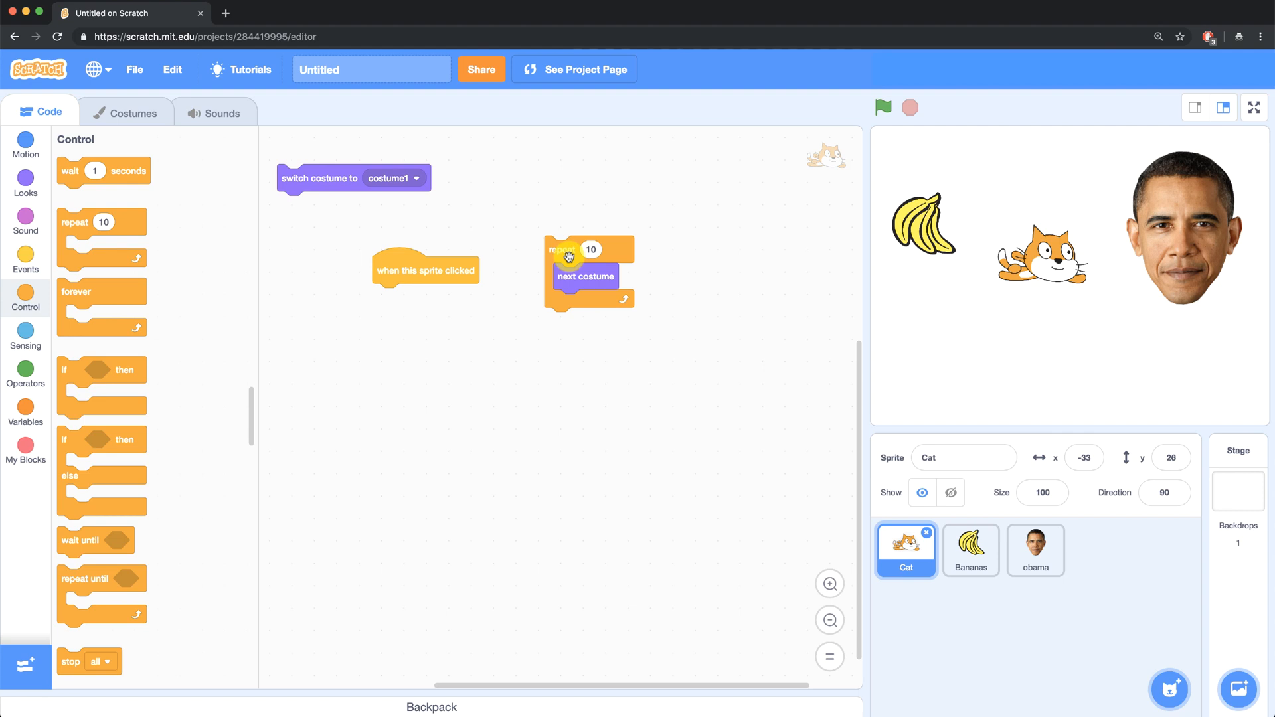
left_click(25, 253)
type(".5")
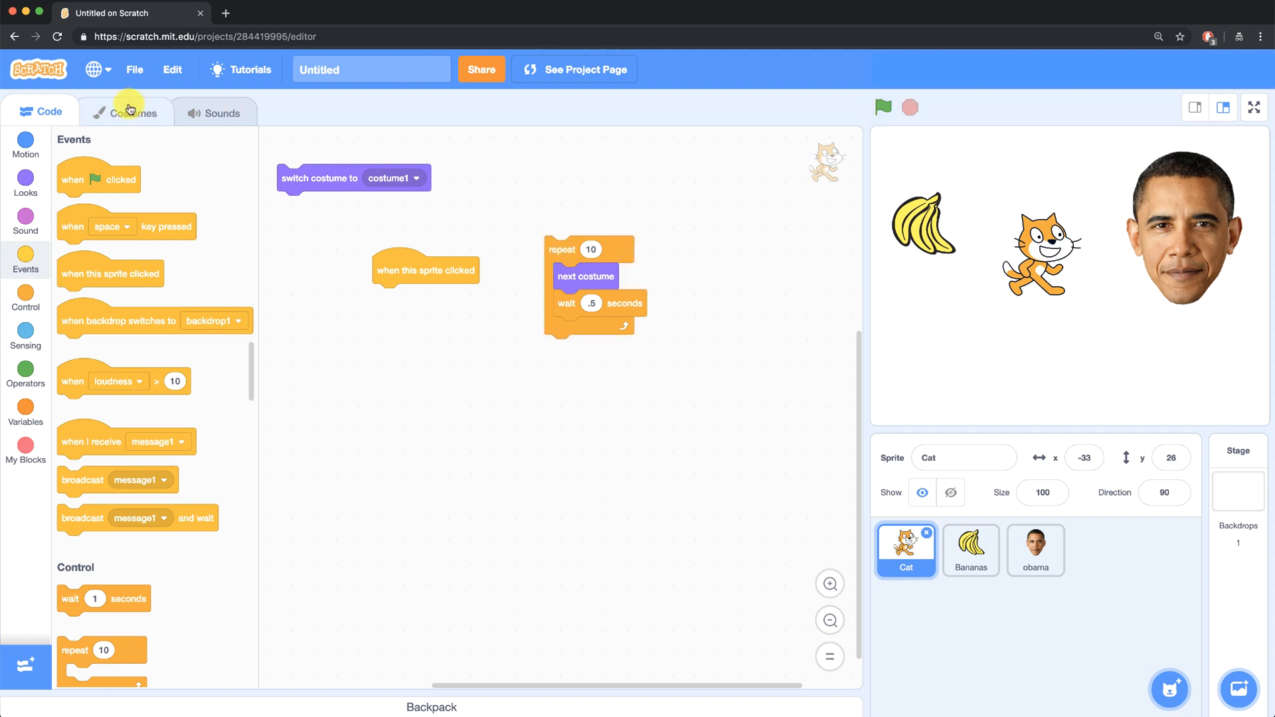
Step: Delete the Cat Flying-a costume from the cat's costume list
left_click(131, 112)
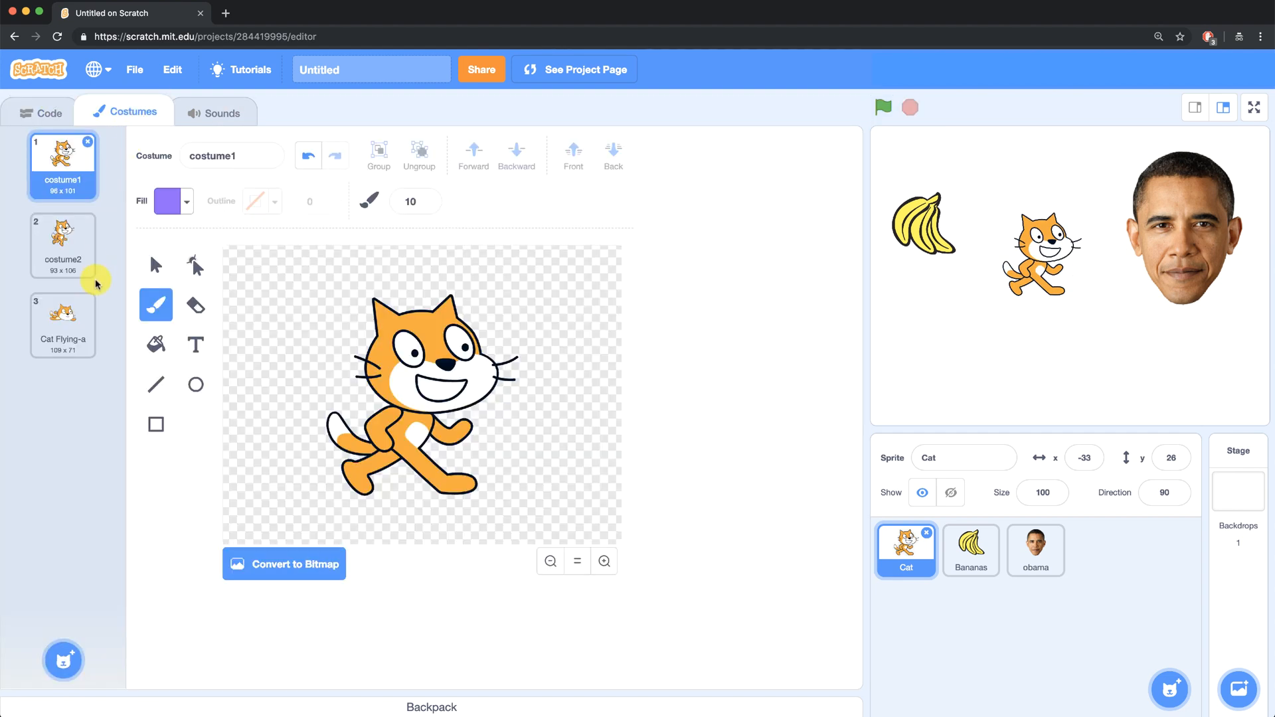
right_click(63, 318)
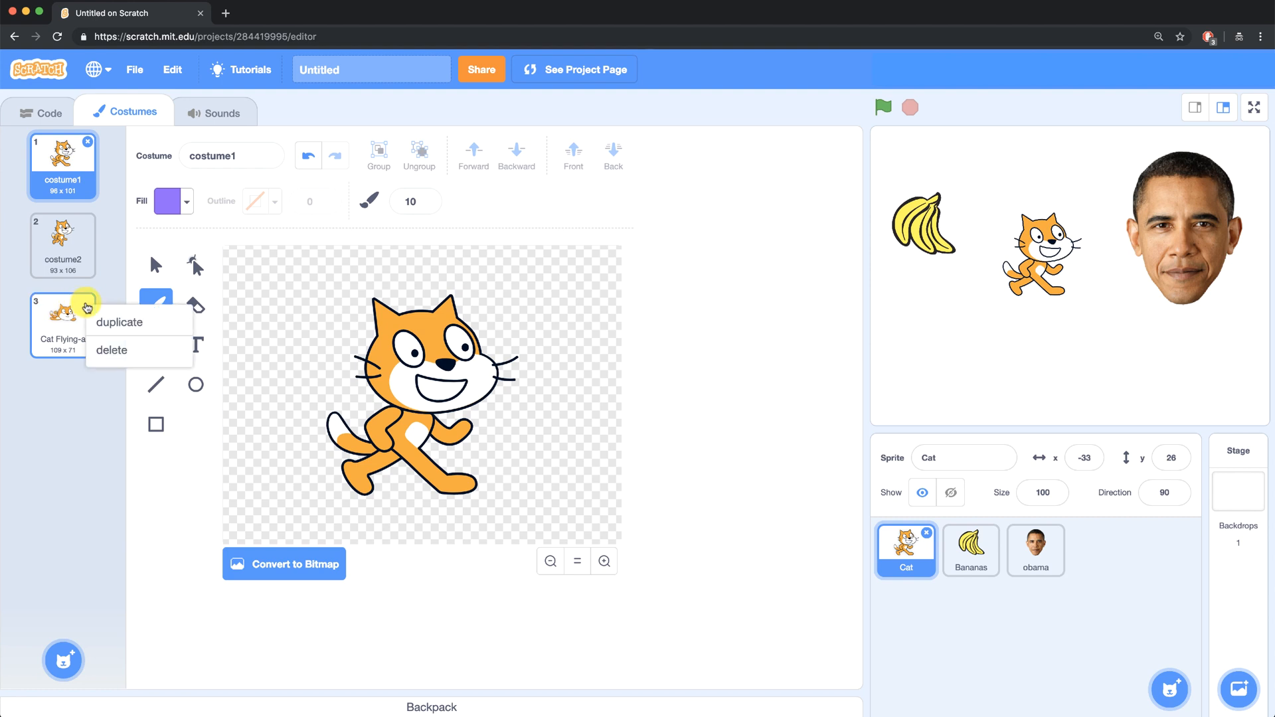
left_click(112, 349)
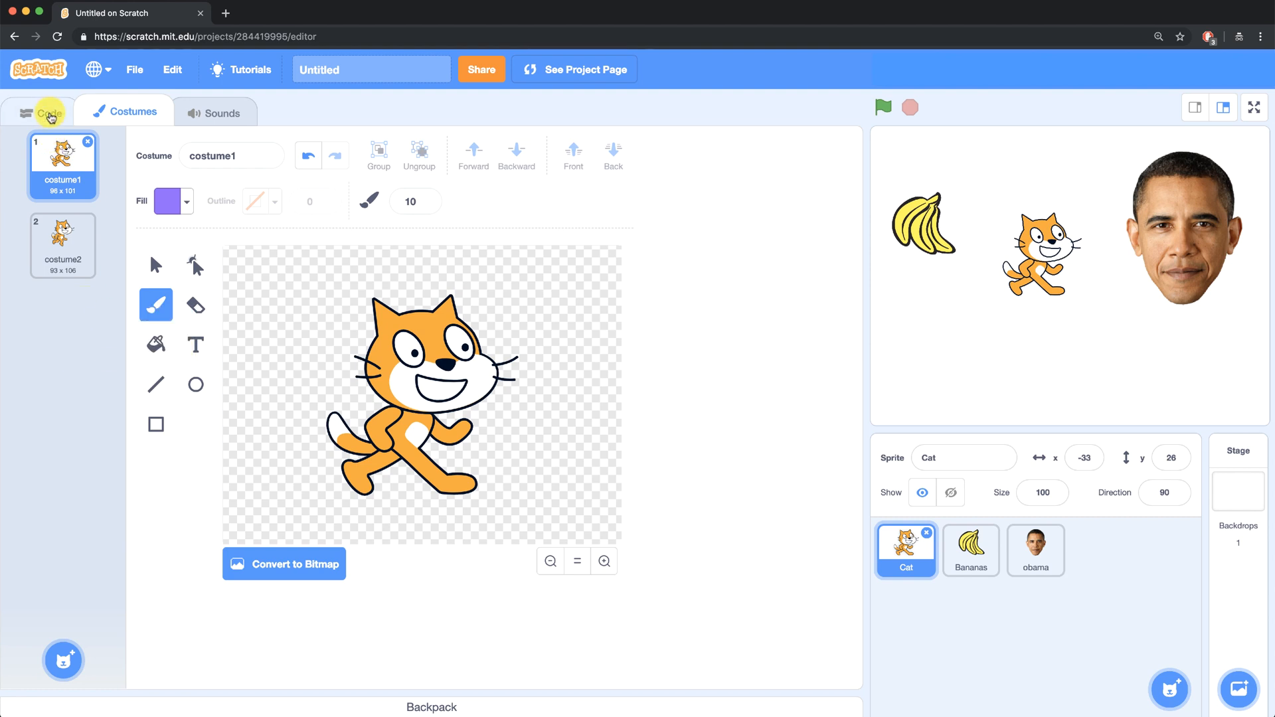
Step: Snap the repeat-10 loop beneath the cat's 'when this sprite clicked' block
left_click(49, 113)
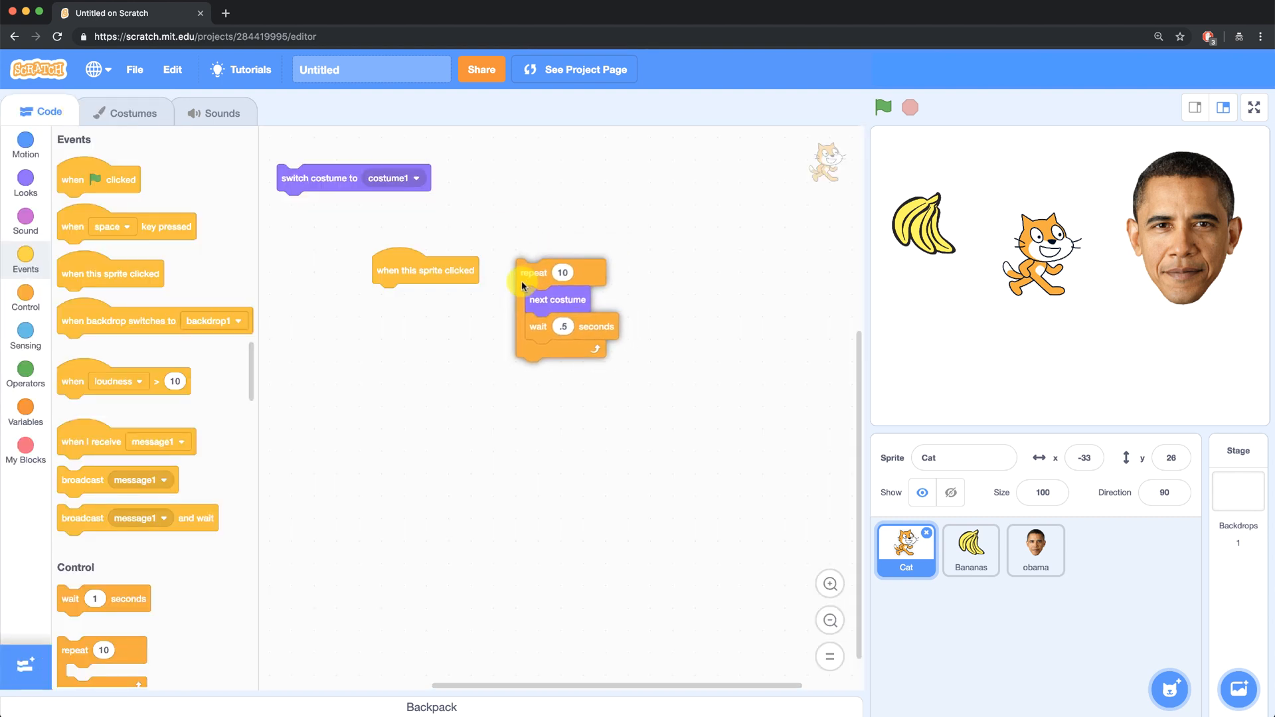
left_click_drag(532, 272, 390, 296)
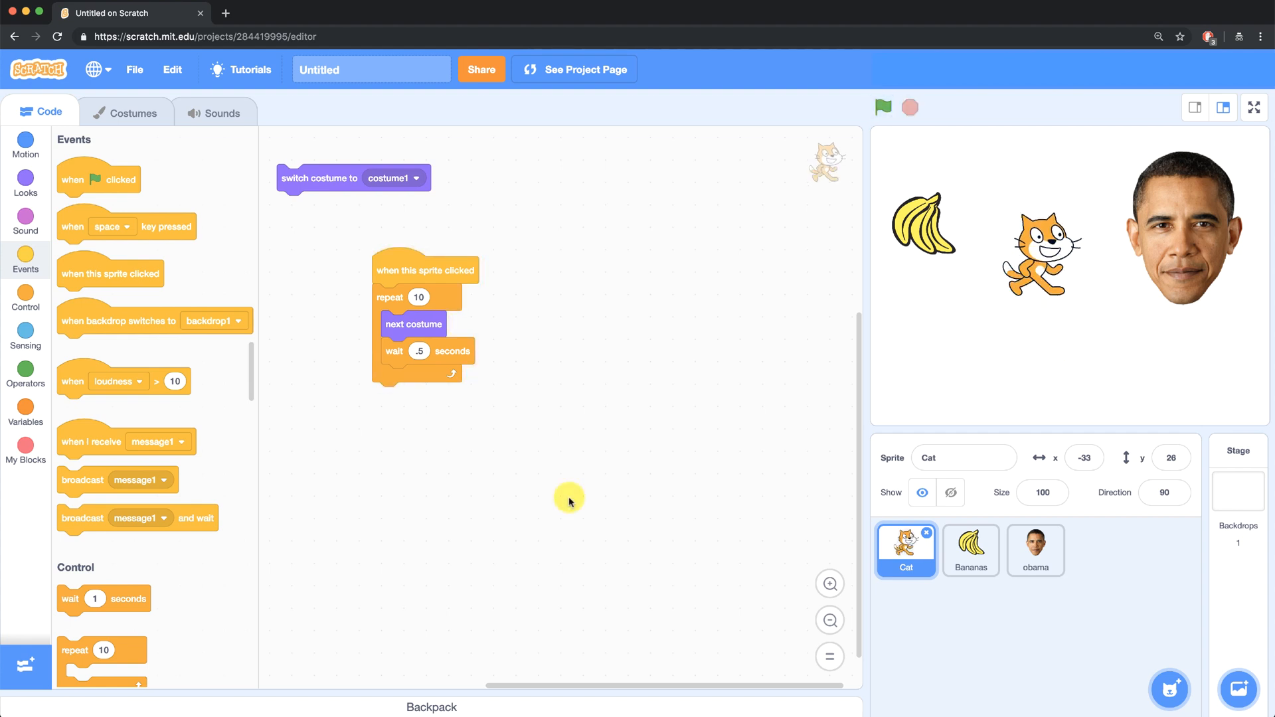
mouse_move(898, 464)
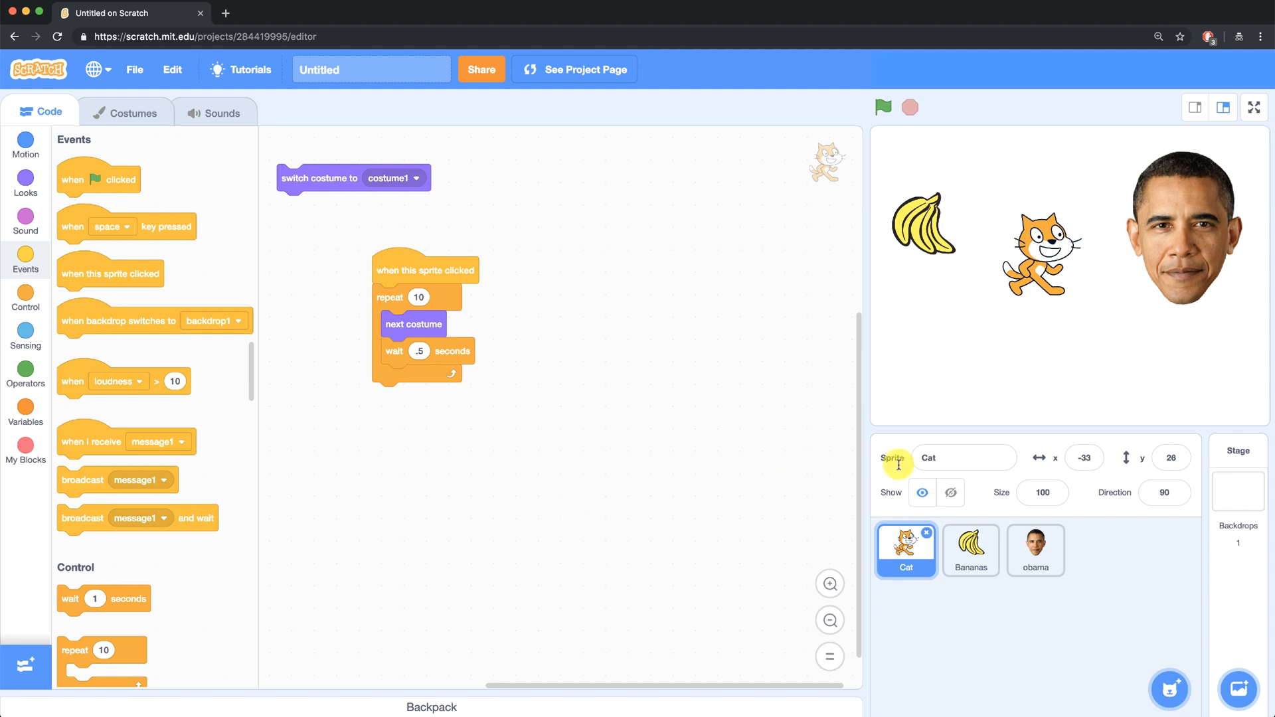
Step: Select the obama sprite and show its single costume, obama-costume1
left_click(1035, 550)
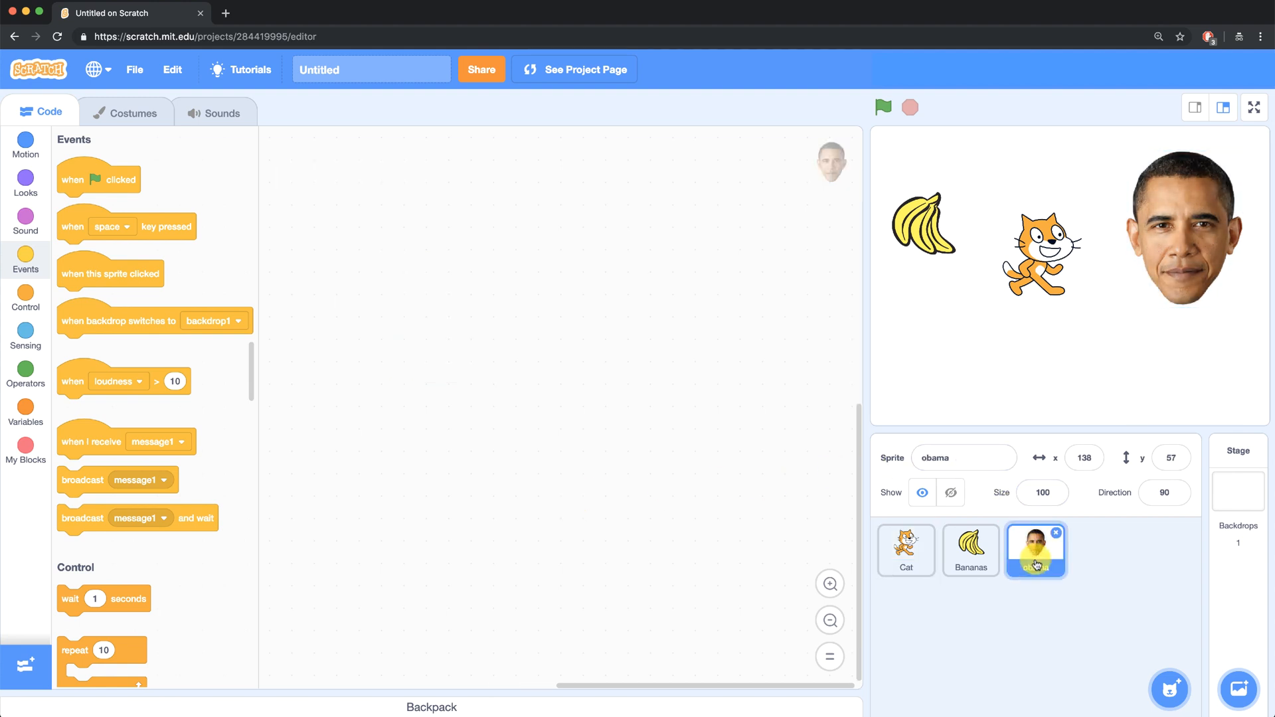
left_click(133, 113)
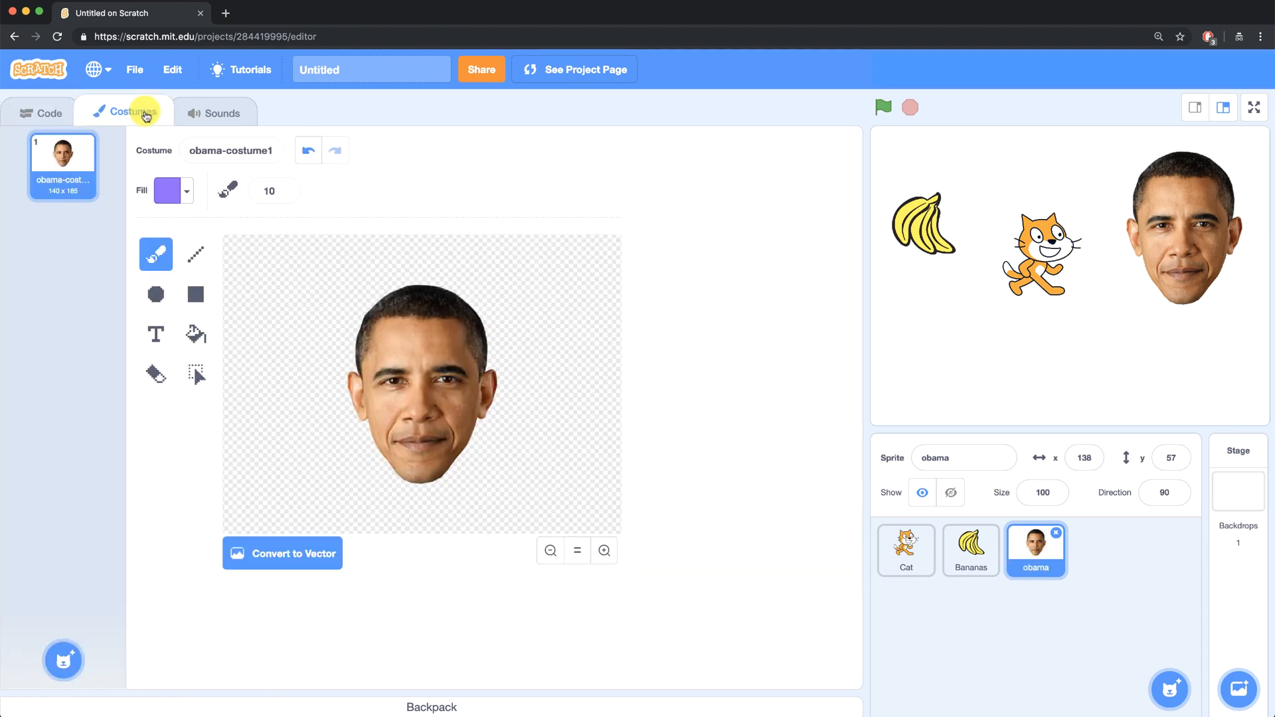
mouse_move(77, 516)
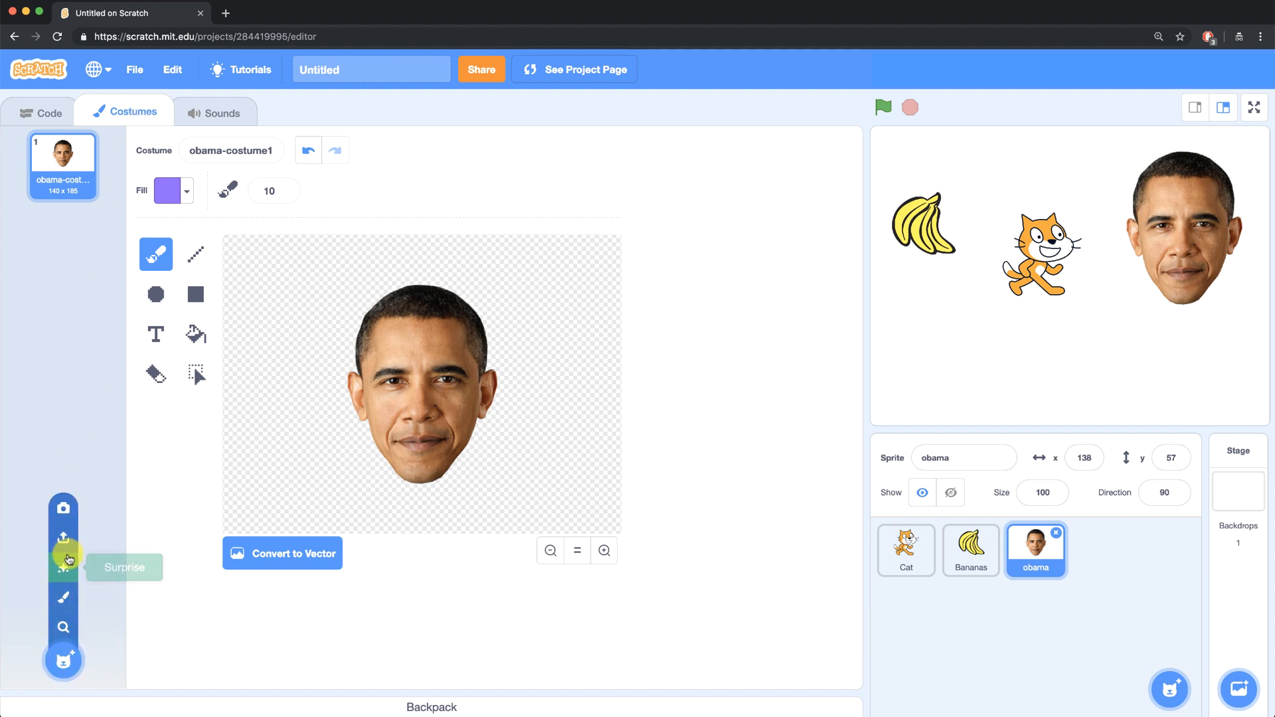
Step: Upload obamaNotBad.png as obama's second costume and keep obama-costume1 current
left_click(63, 538)
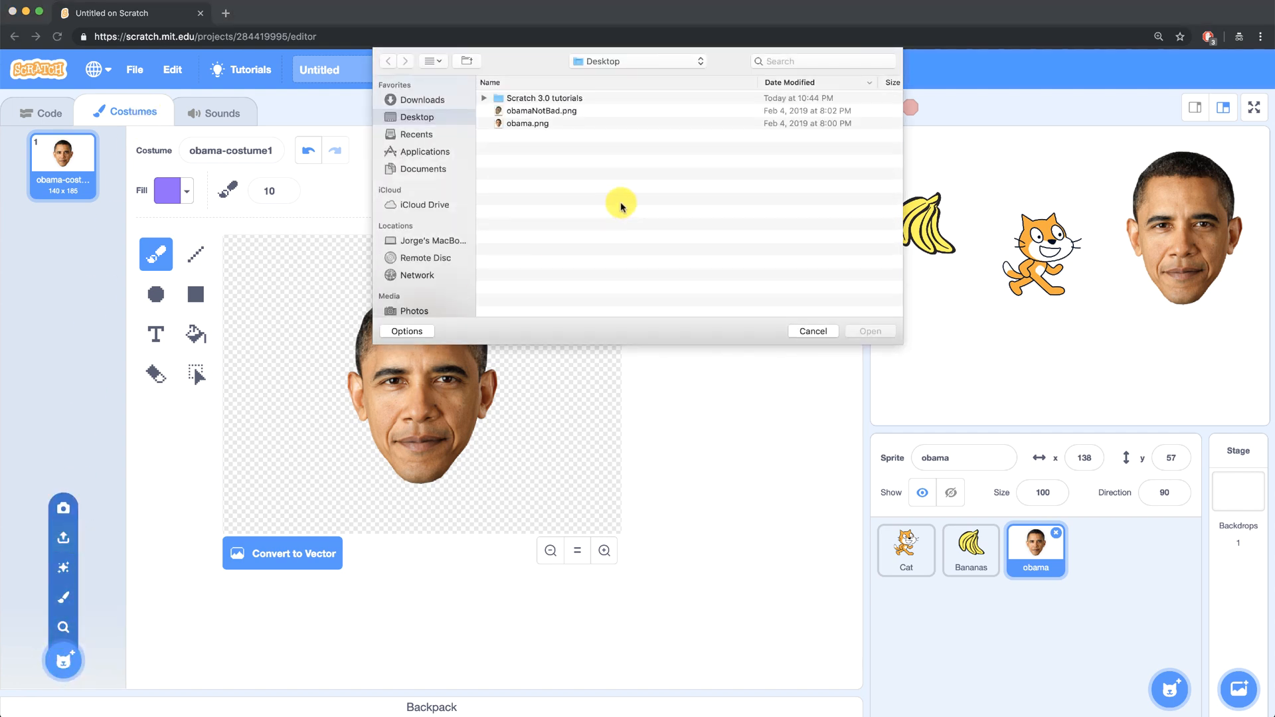
left_click(541, 110)
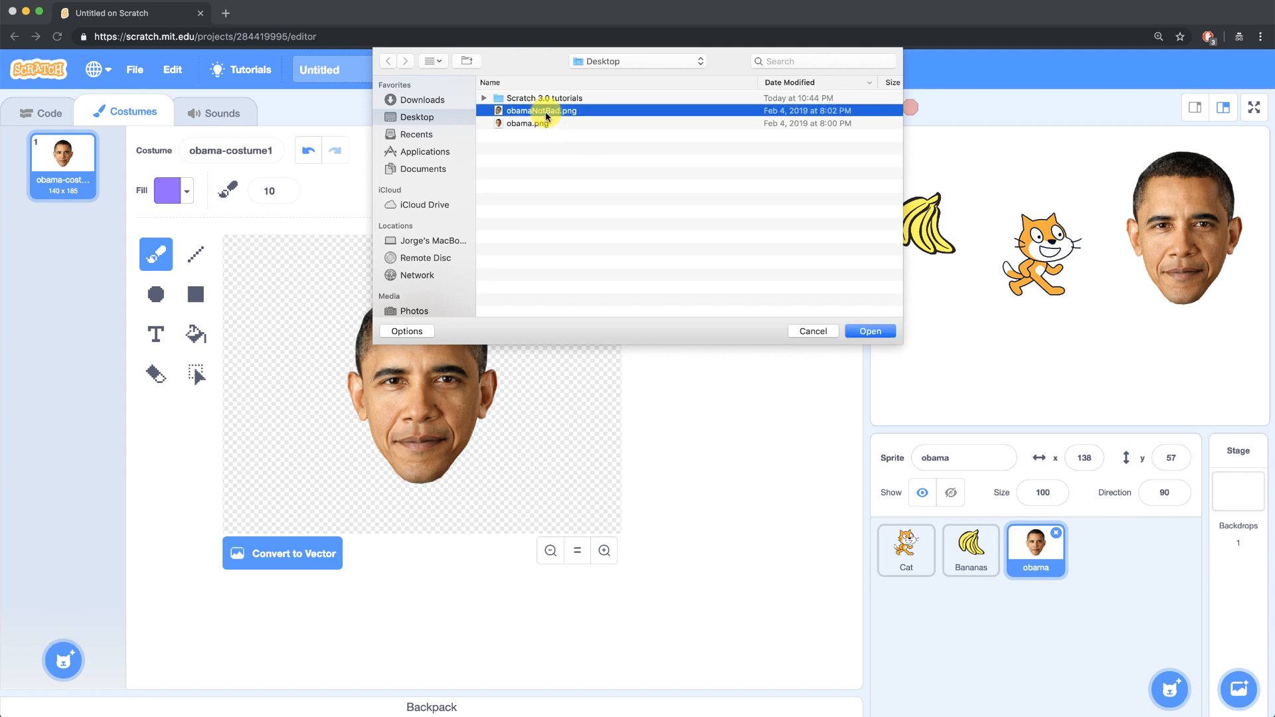
mouse_move(850, 316)
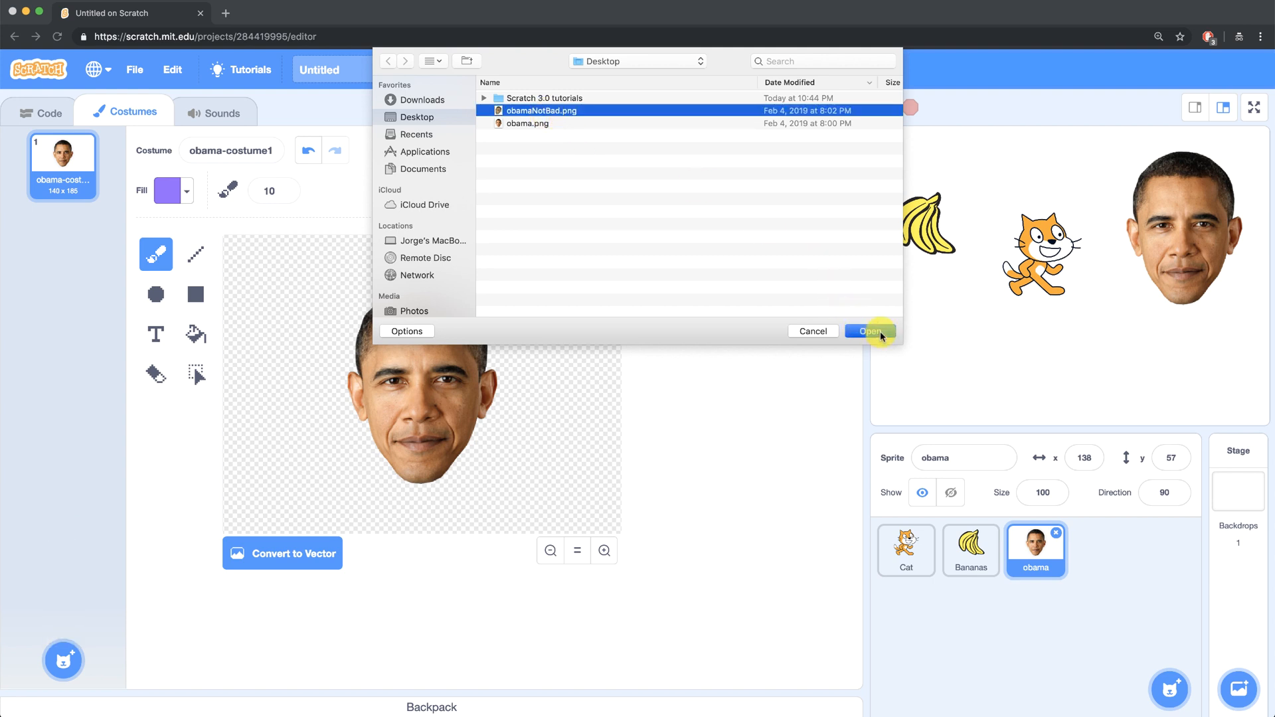
left_click(868, 331)
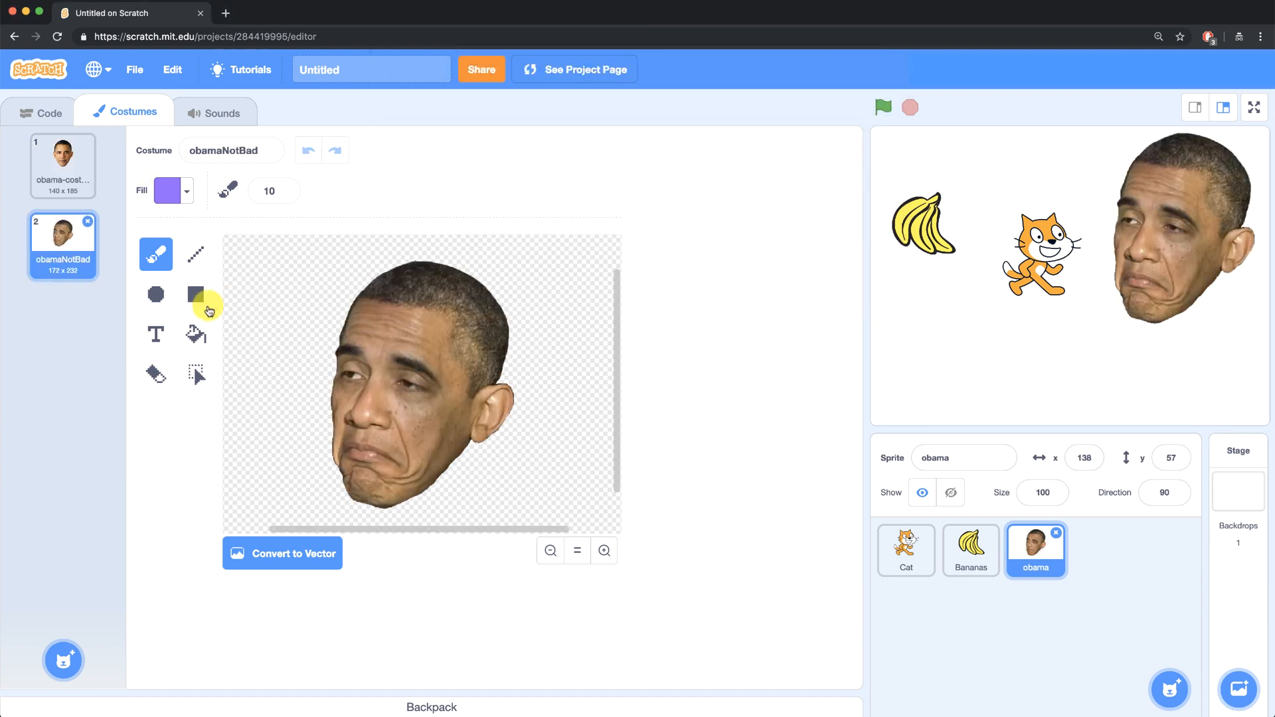
left_click(63, 165)
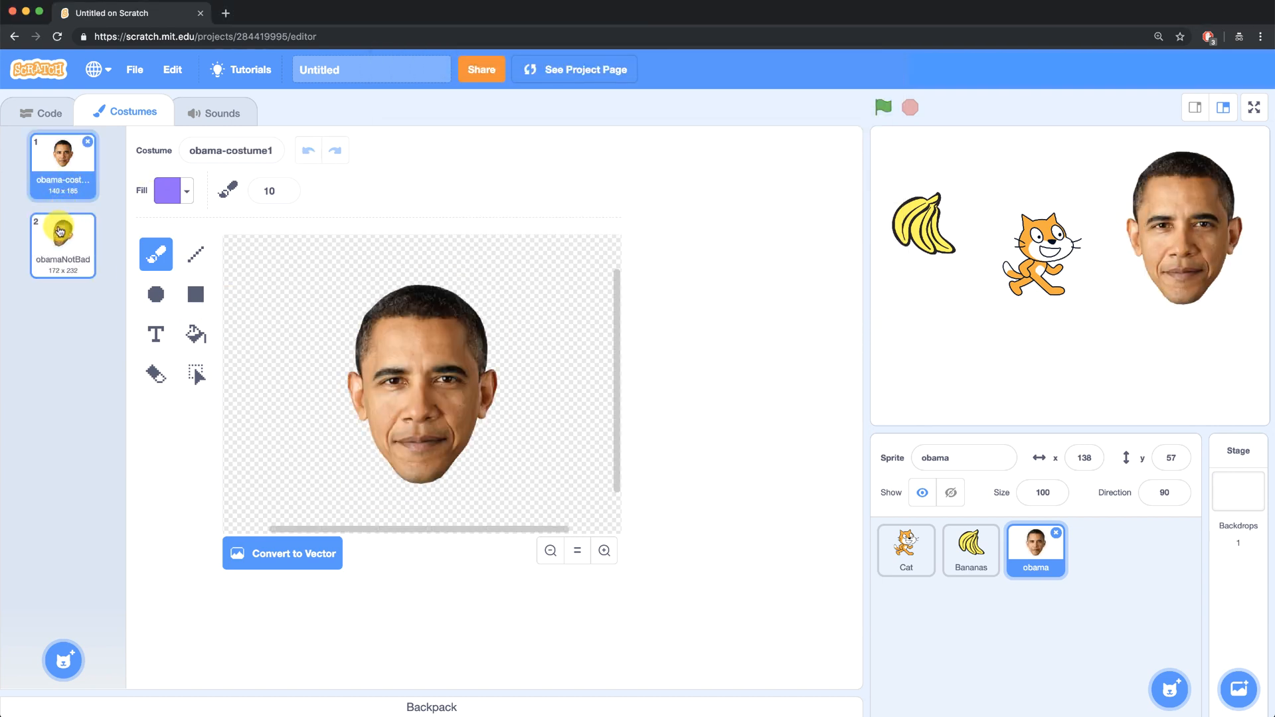
Step: Give the obama sprite a 'when this sprite clicked' hat ready for a 'next costume' block
left_click(46, 112)
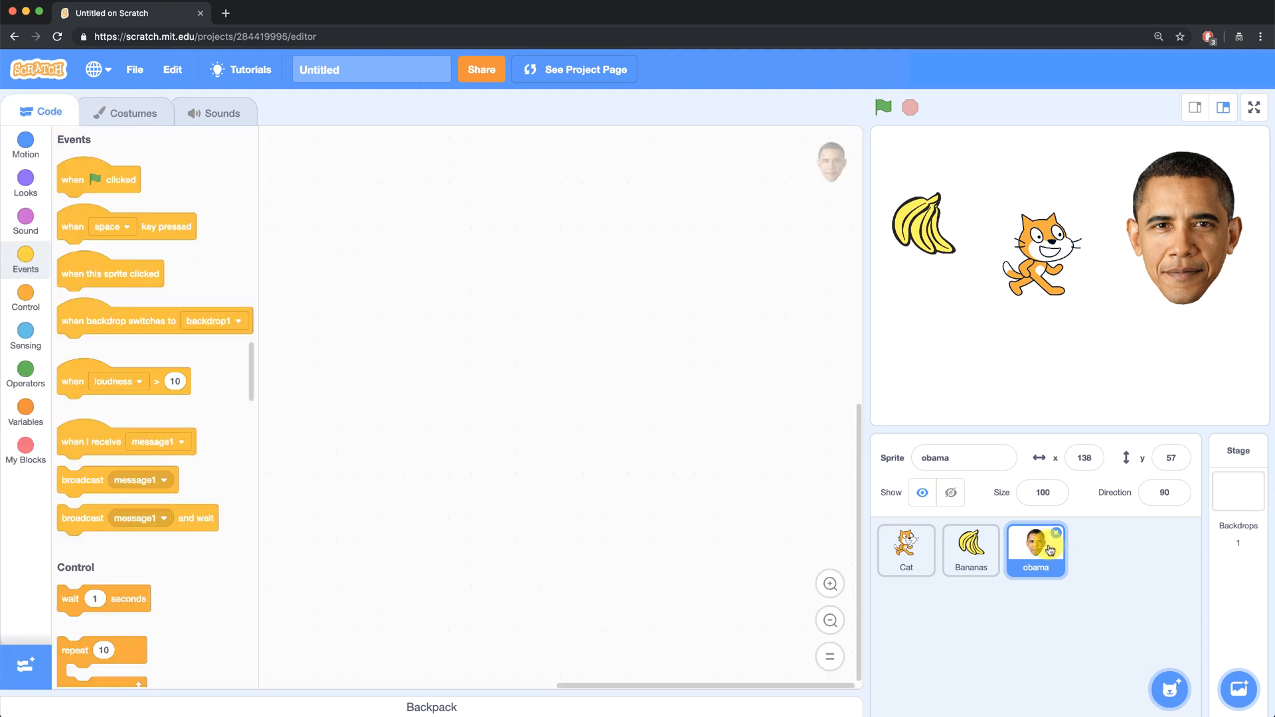
mouse_move(109, 279)
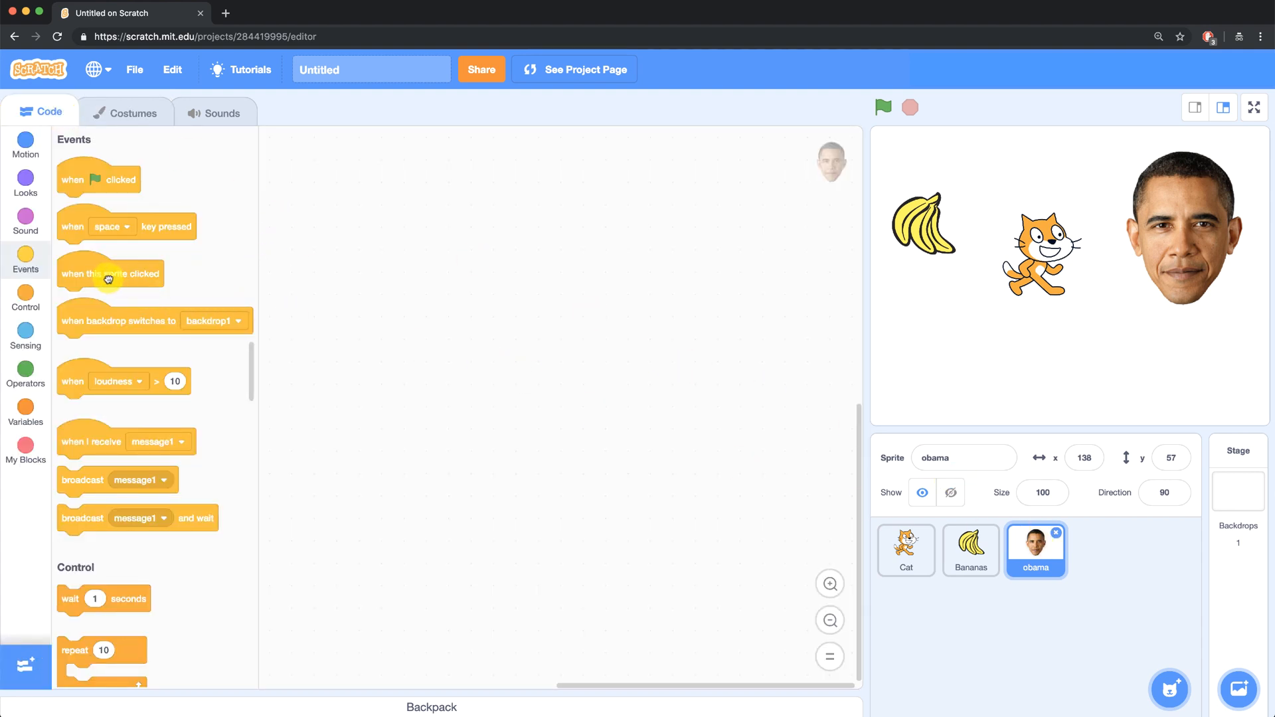
left_click_drag(110, 273, 363, 186)
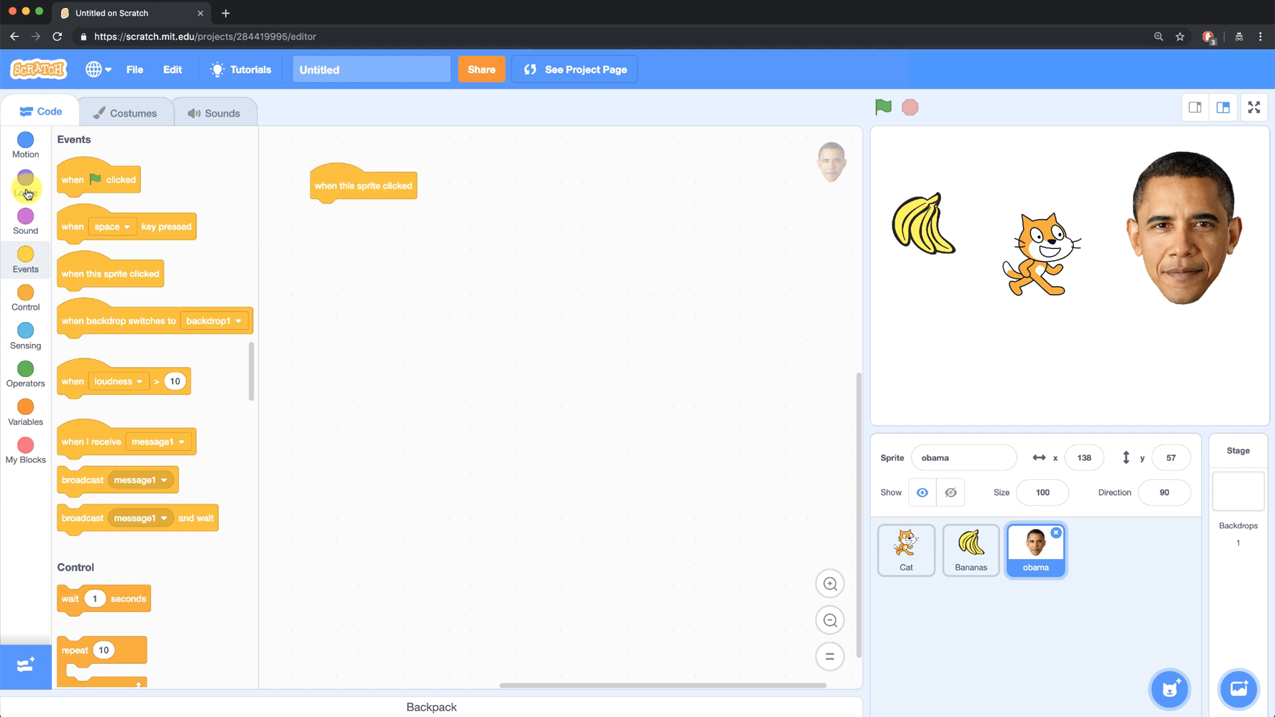
left_click(25, 177)
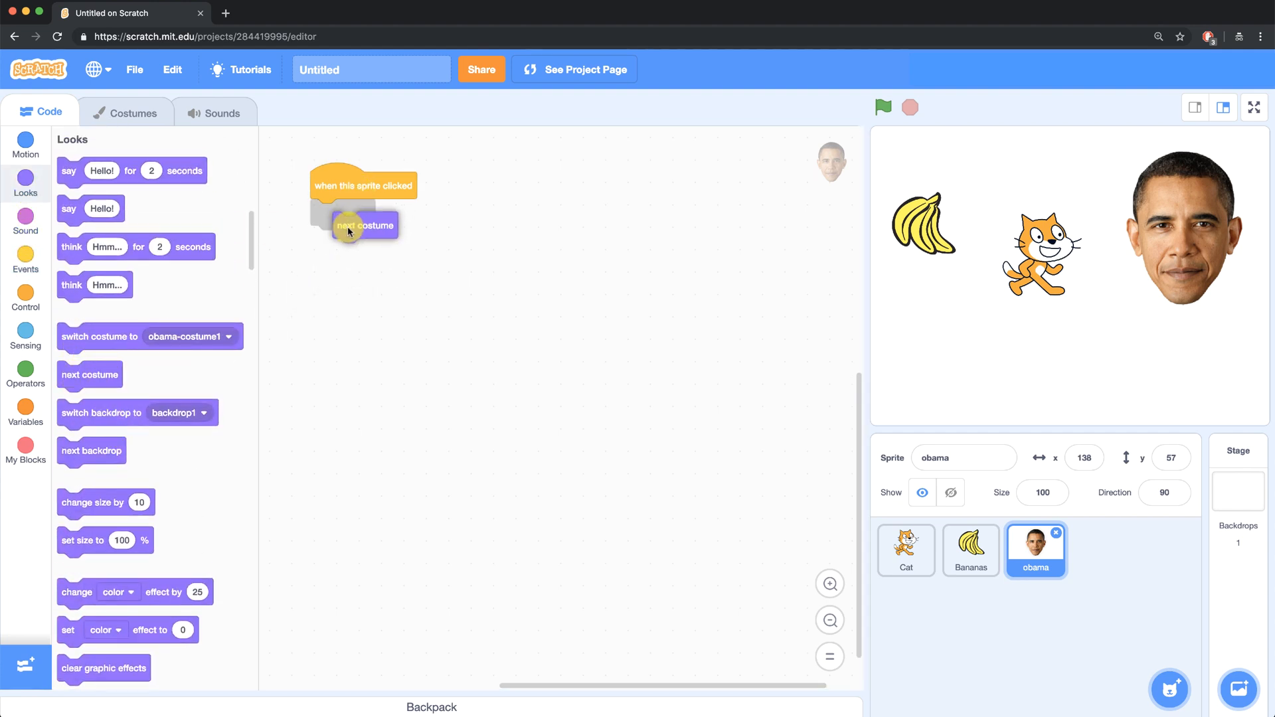